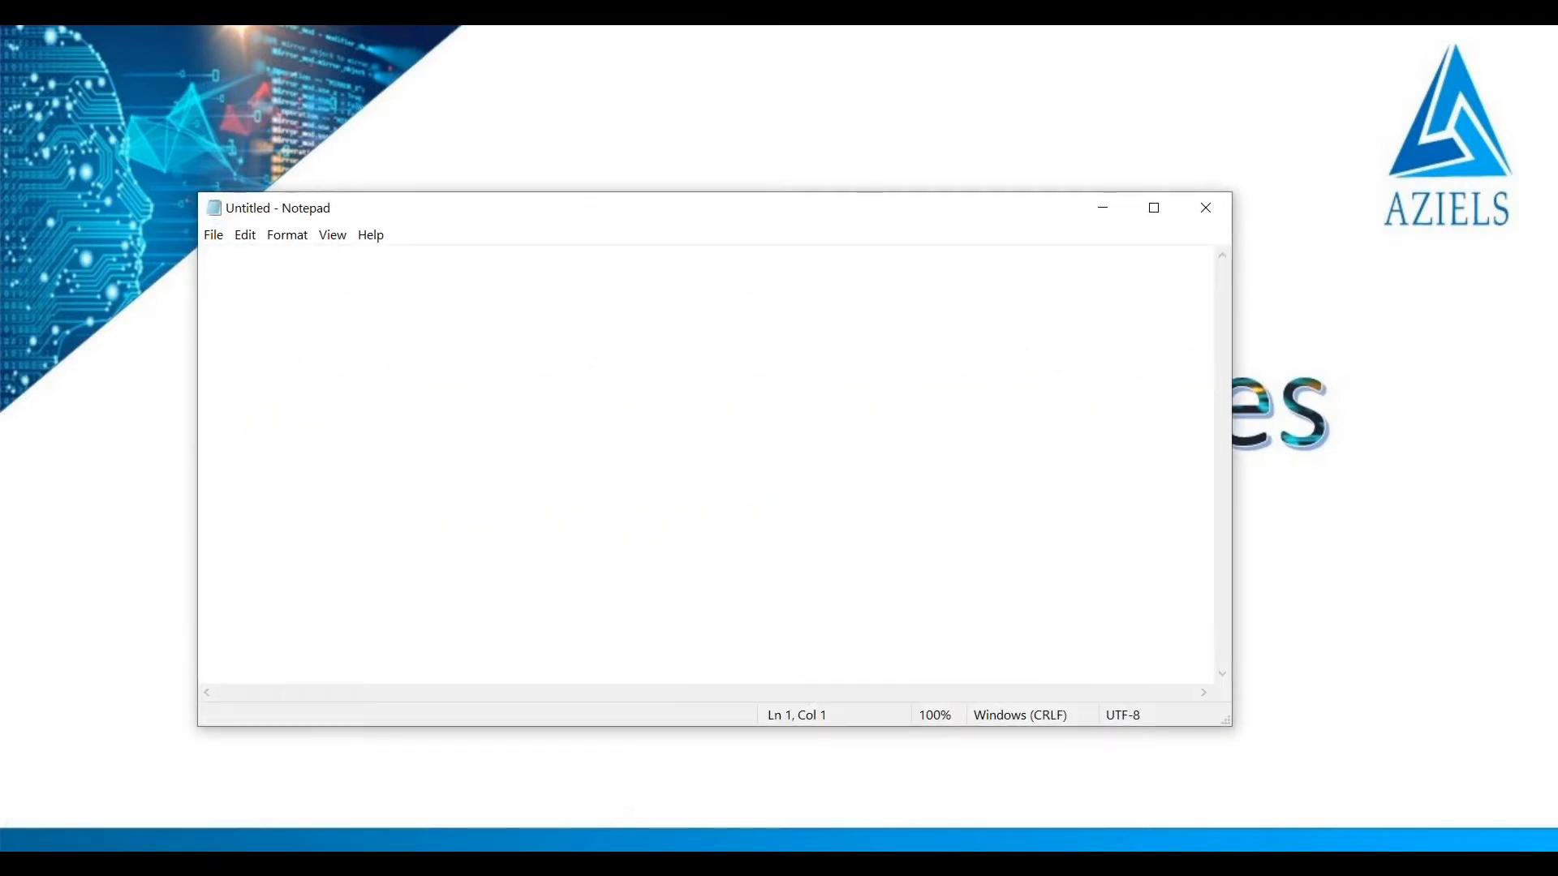
Step: Type the HTML skeleton: html, head, a title reading 'Map', and body tags
text(<html>)
text(<tit)
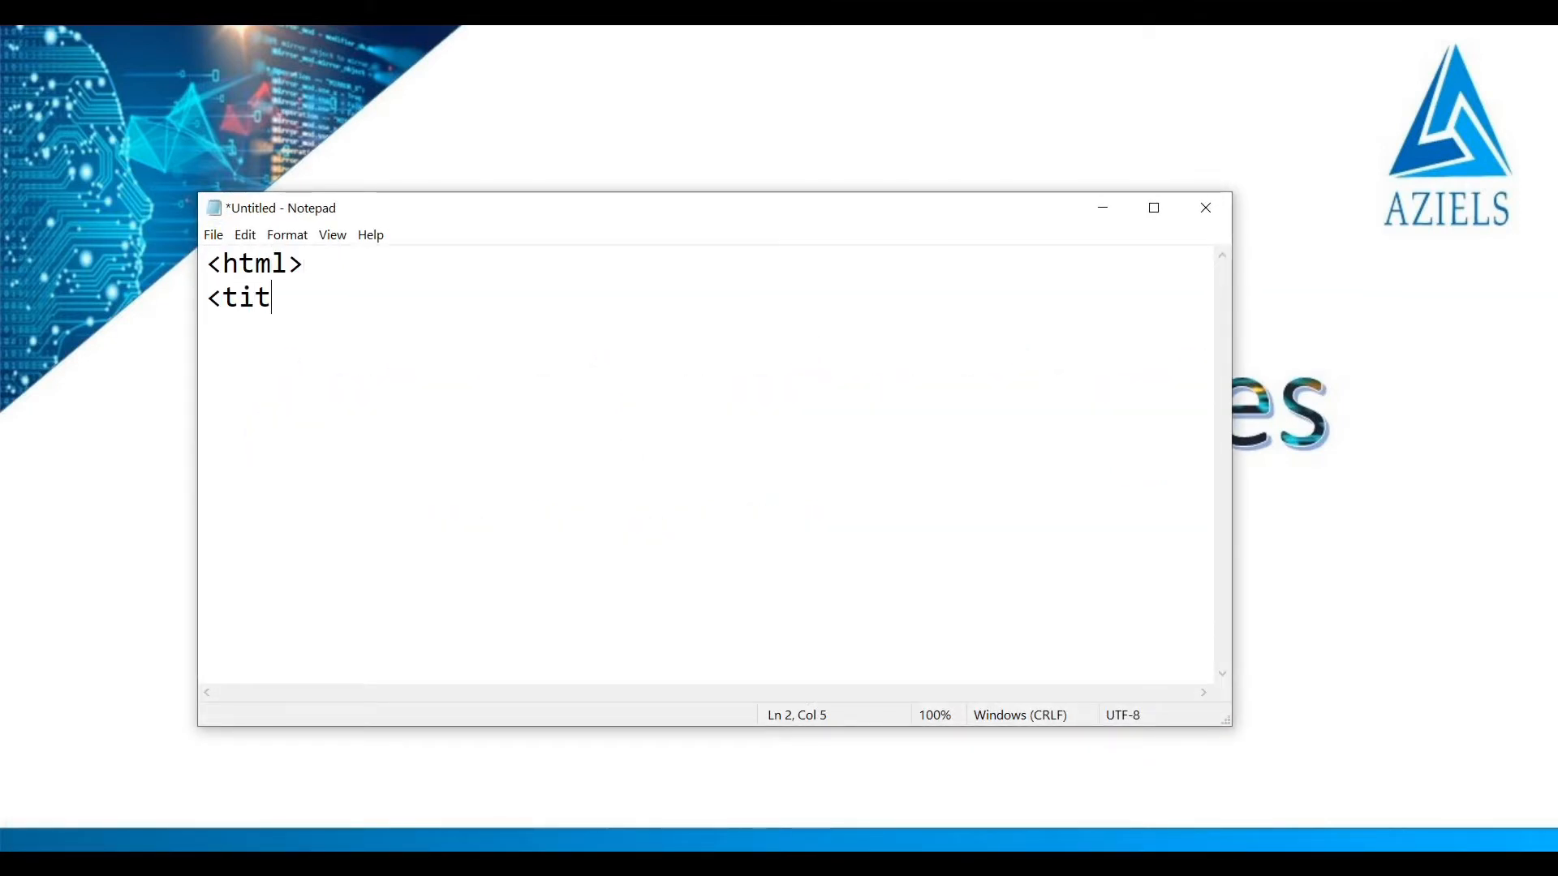
text(<head)
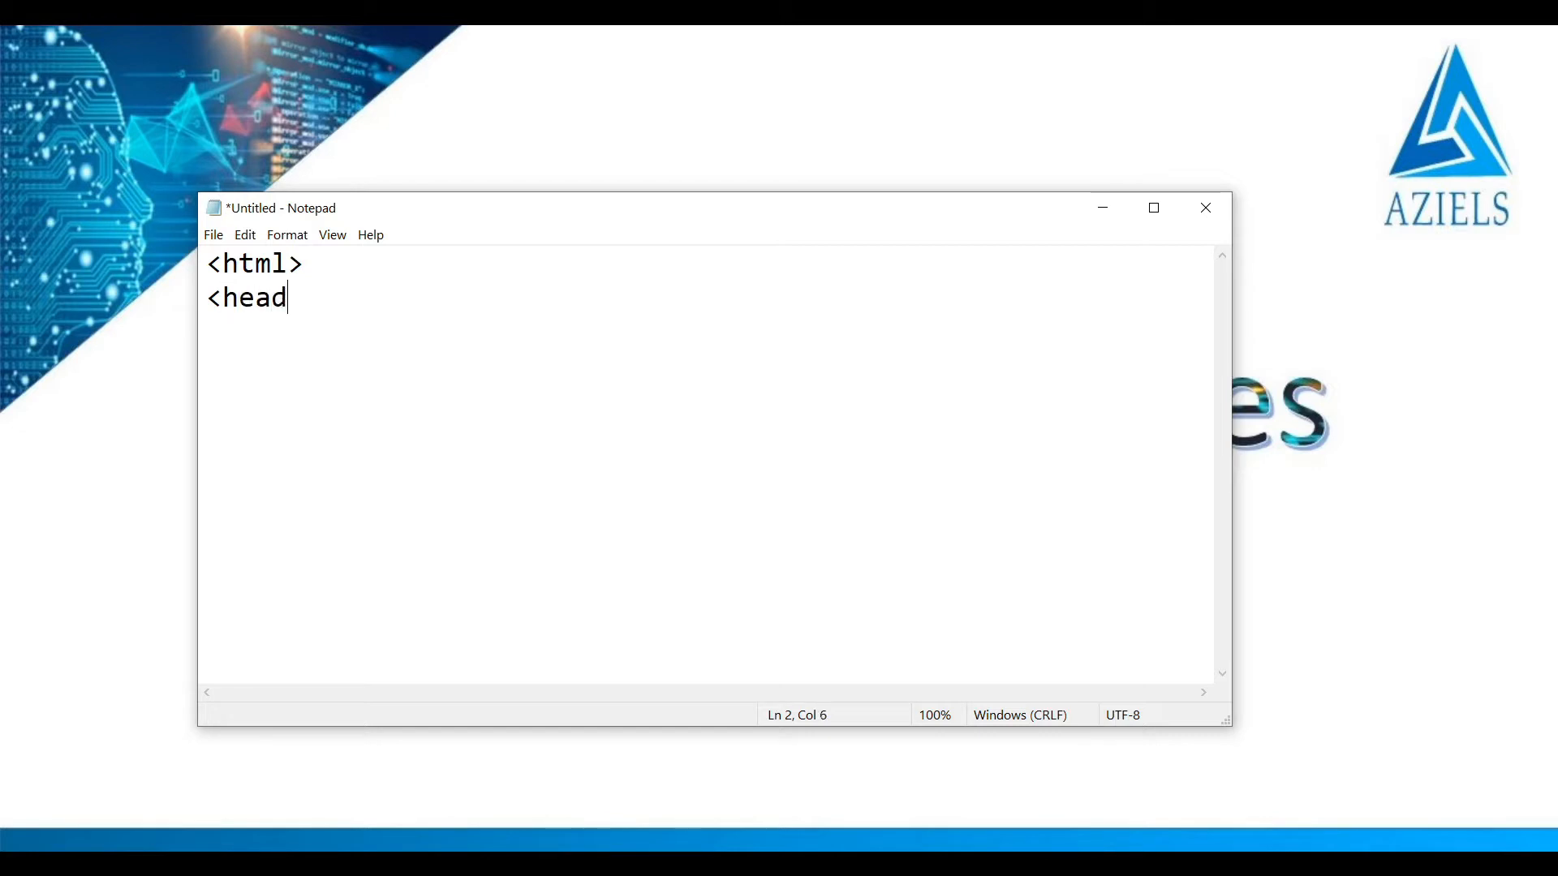
text(>)
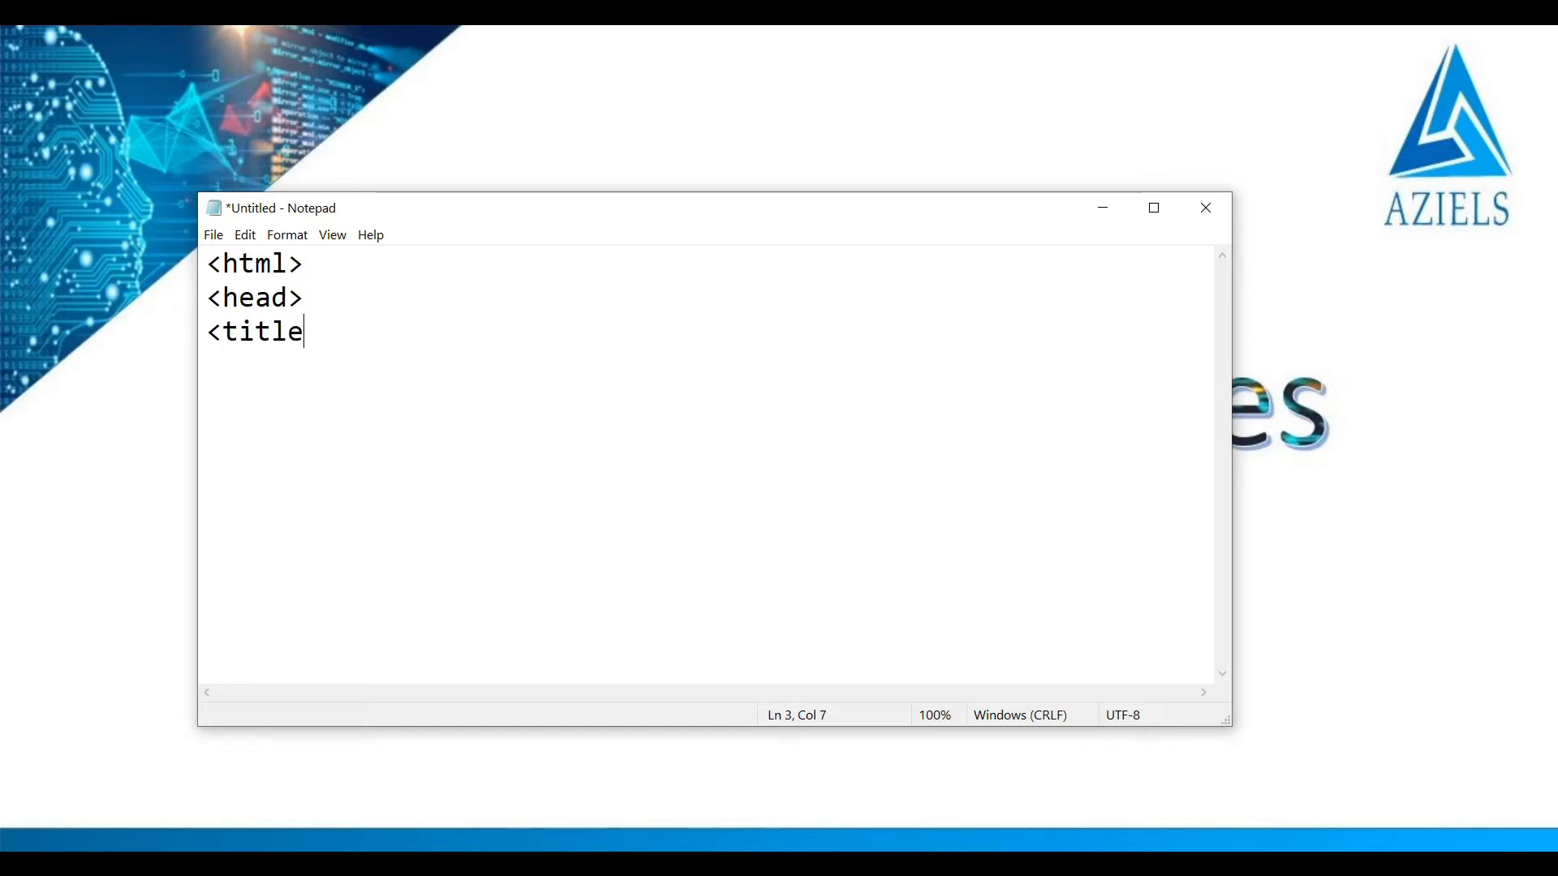
text(>Map)
text(</)
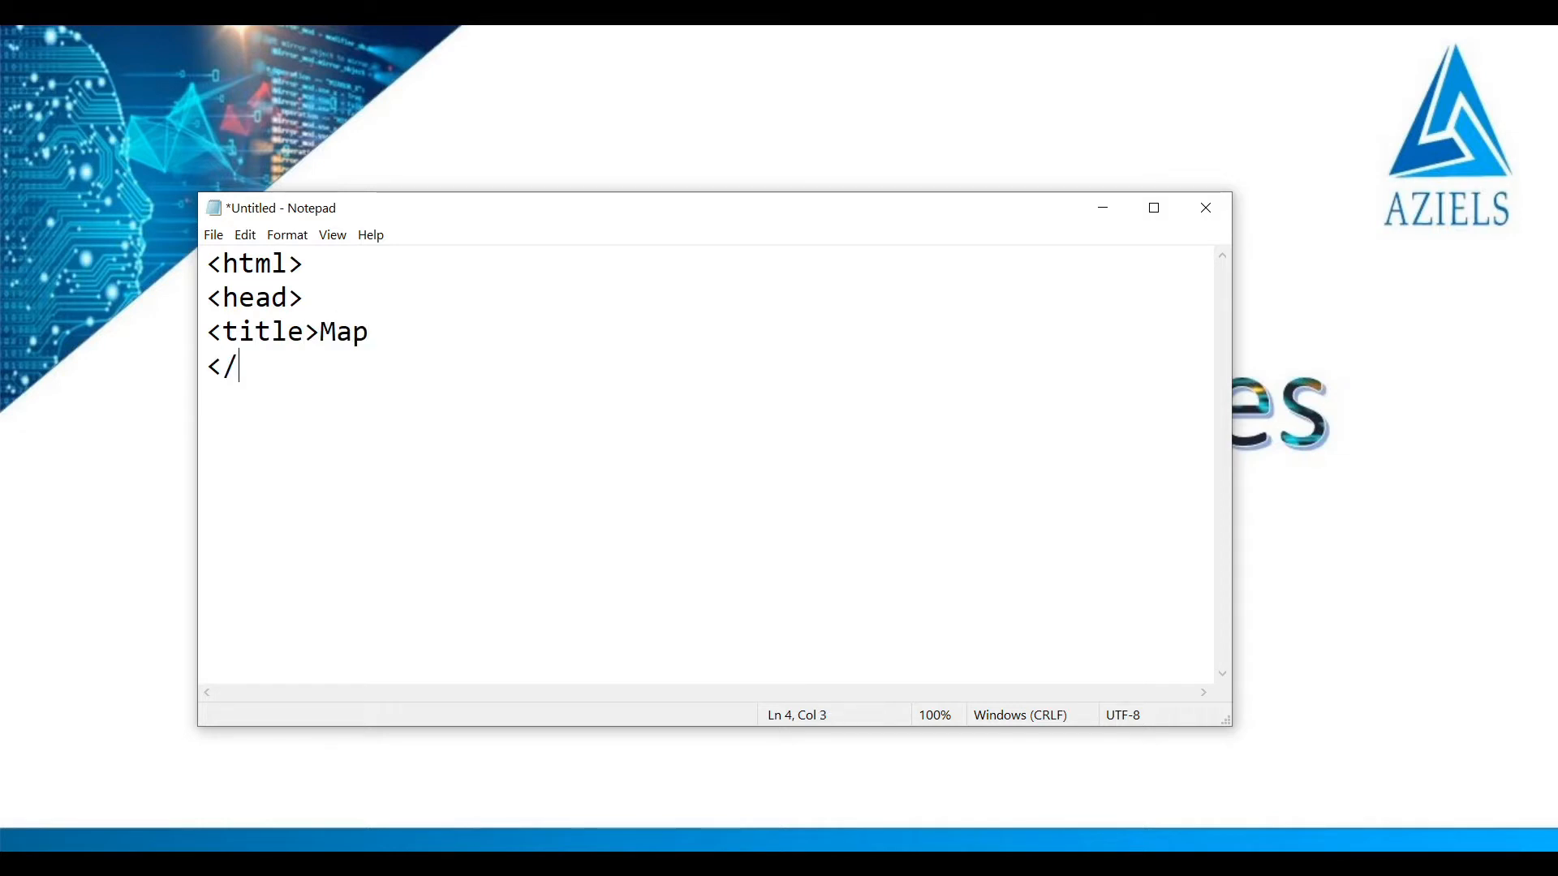
text(title>)
text(<body)
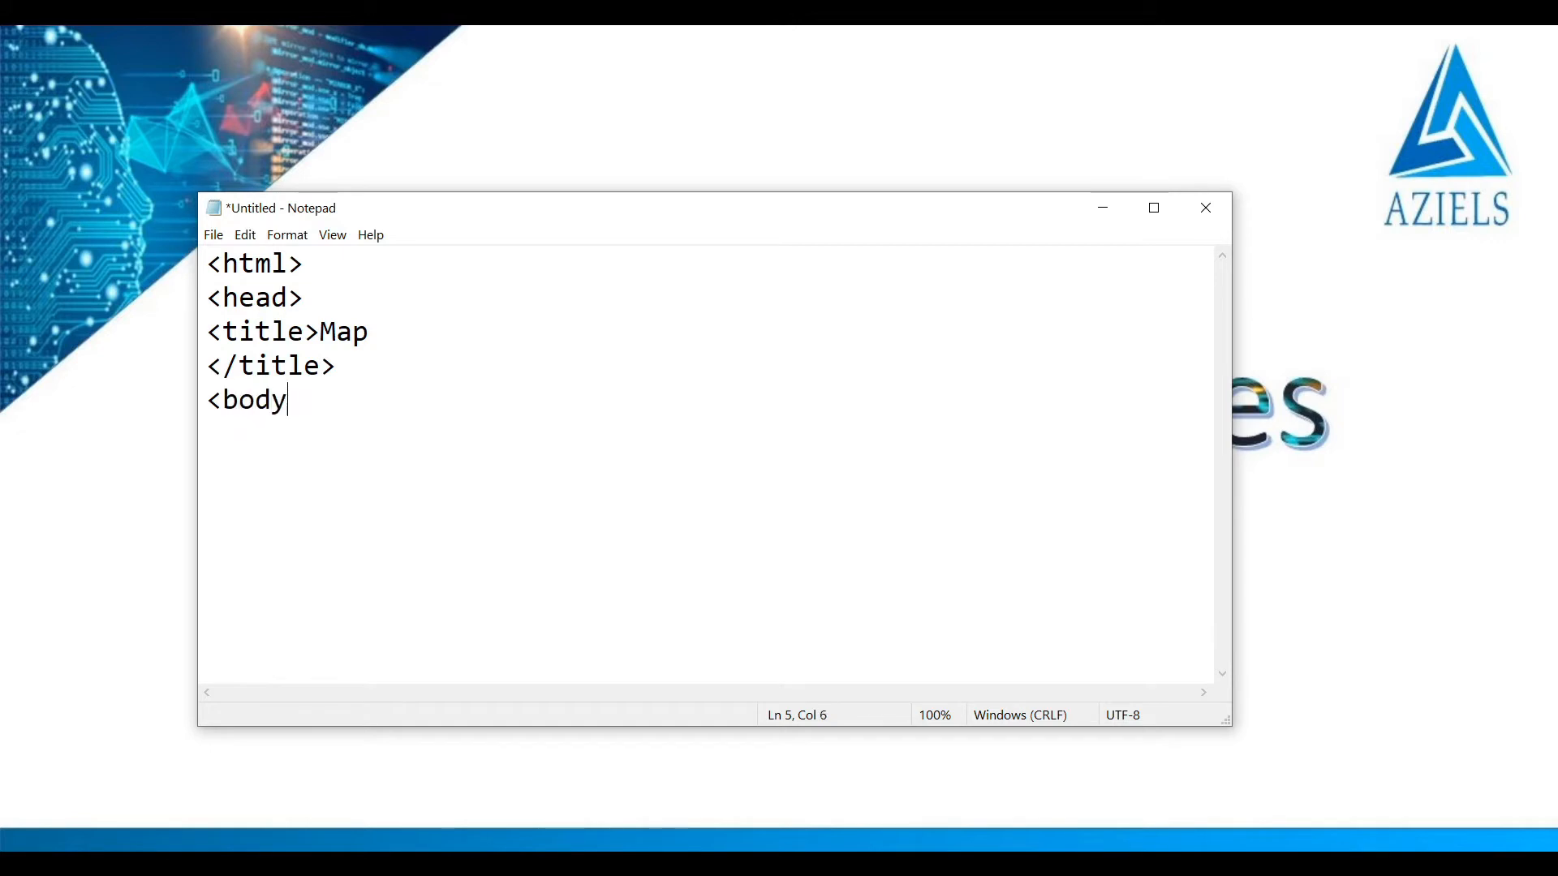
text(>)
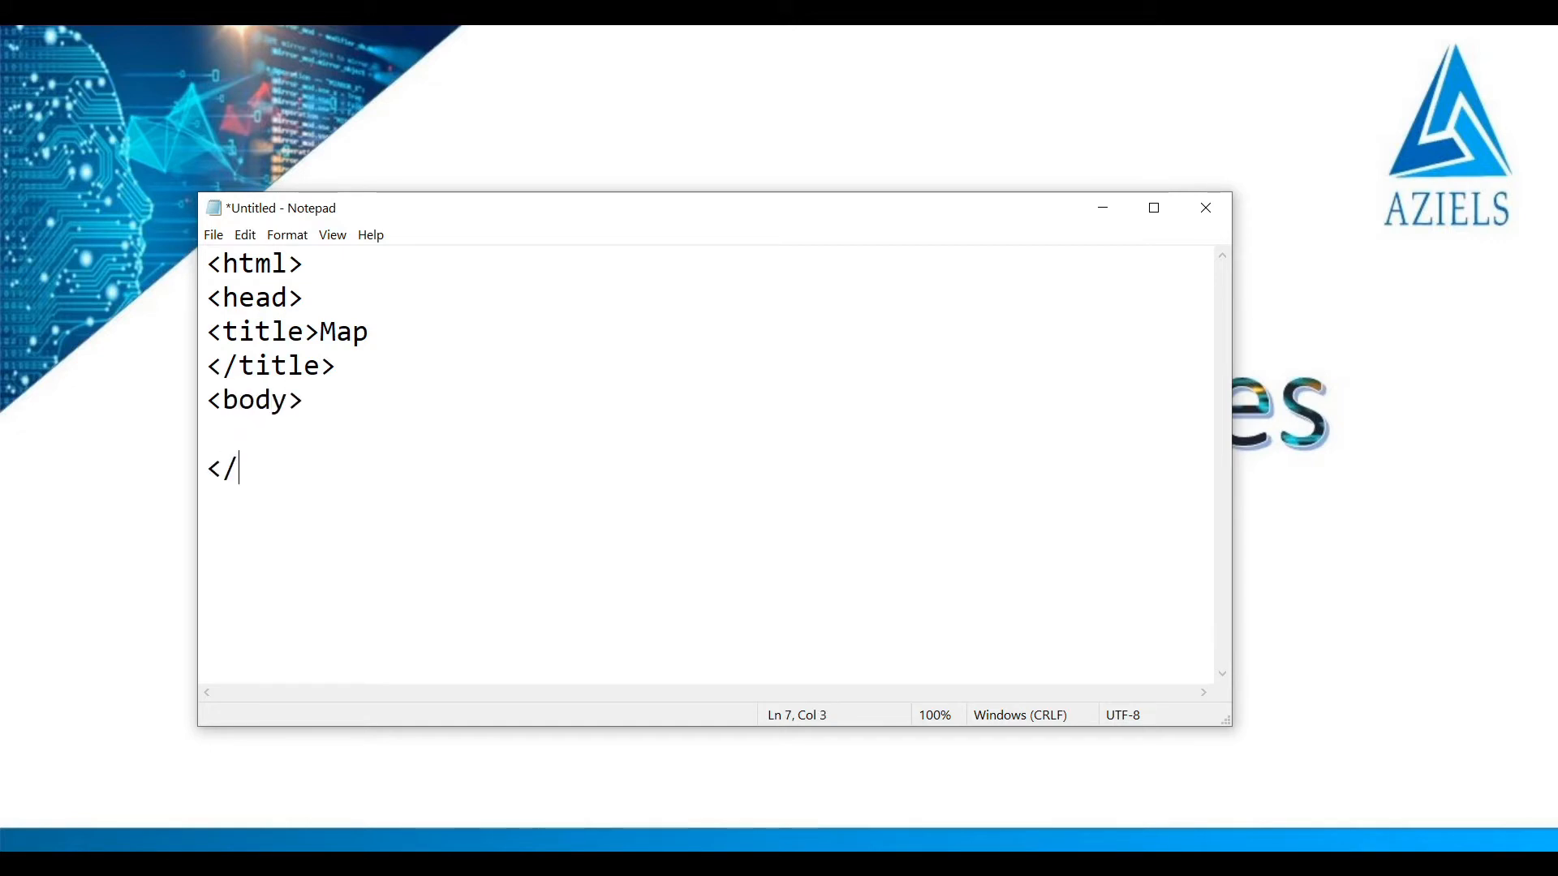
text(body>)
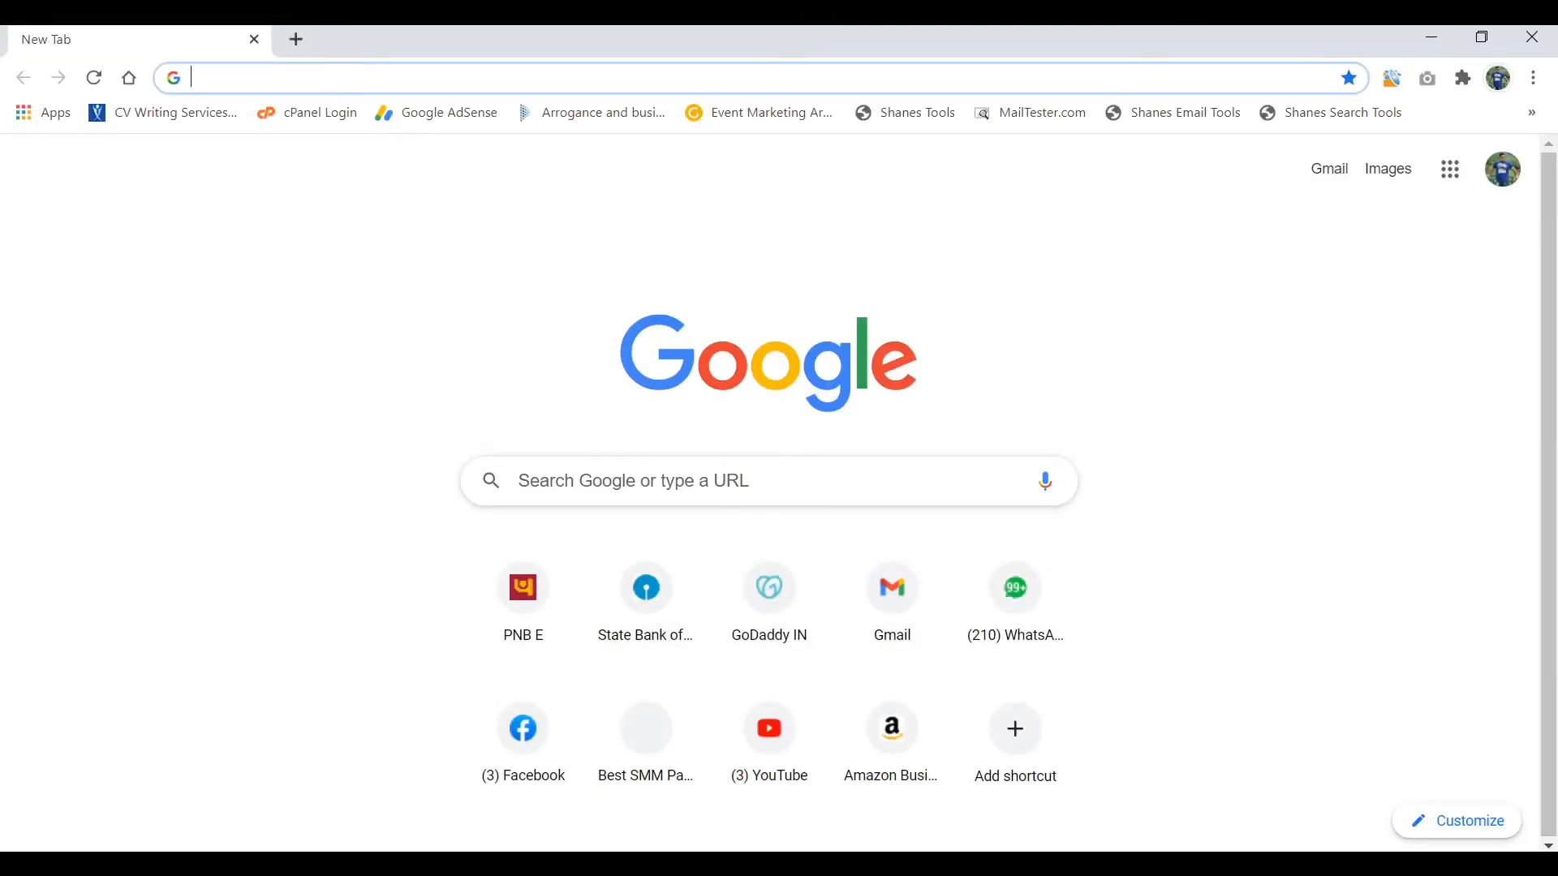
Step: Search Google for 'aziels technologies pvt ltd' and get its directions in Google Maps
click(727, 480)
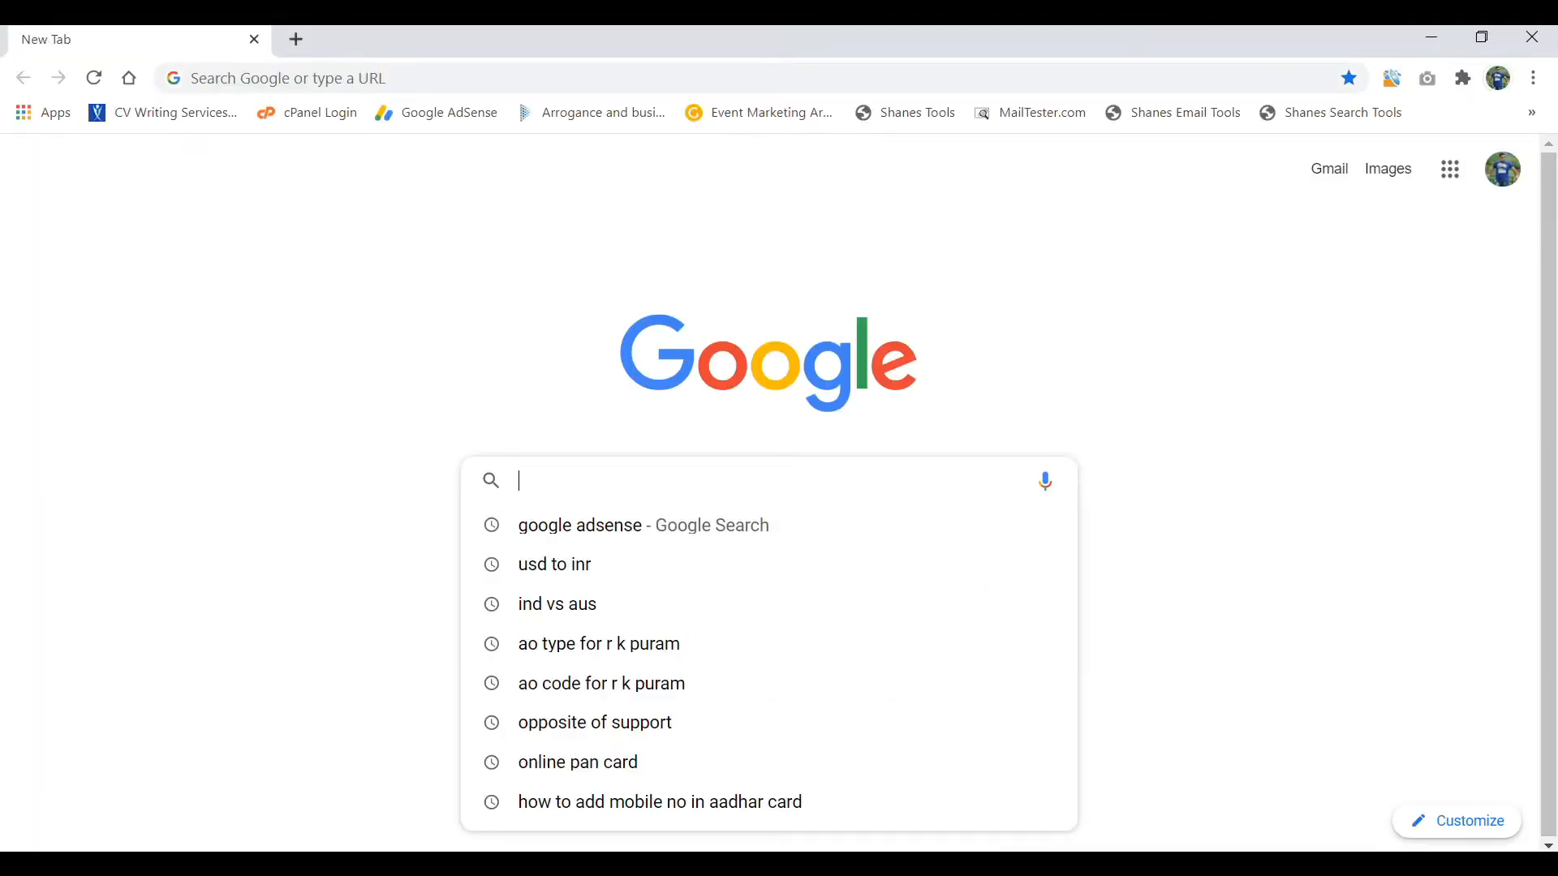
text(aziels technologies pvt ltd)
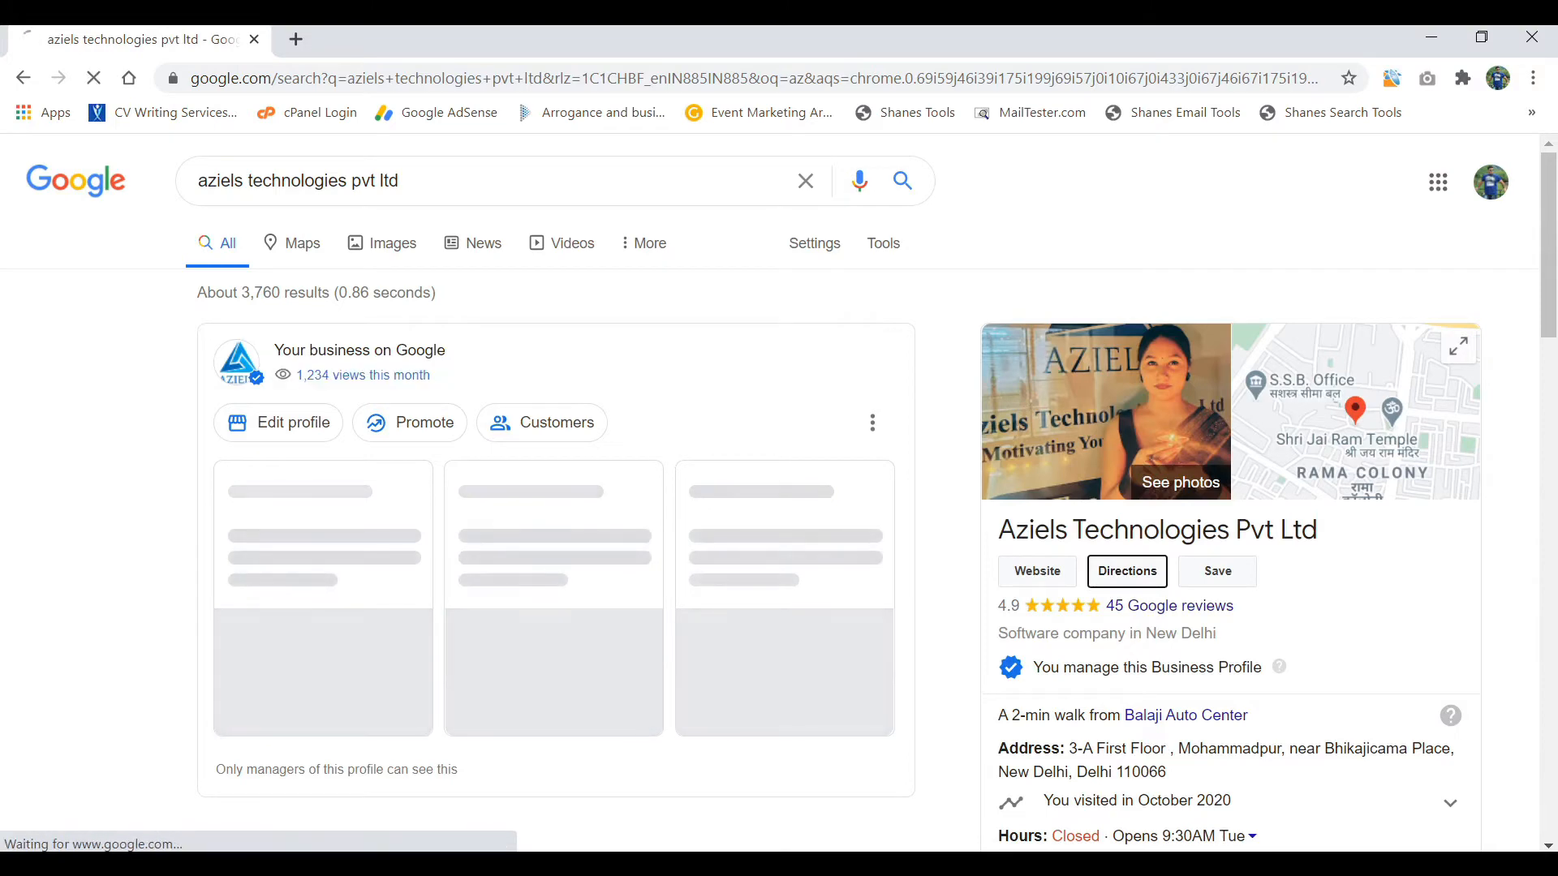
click(1127, 571)
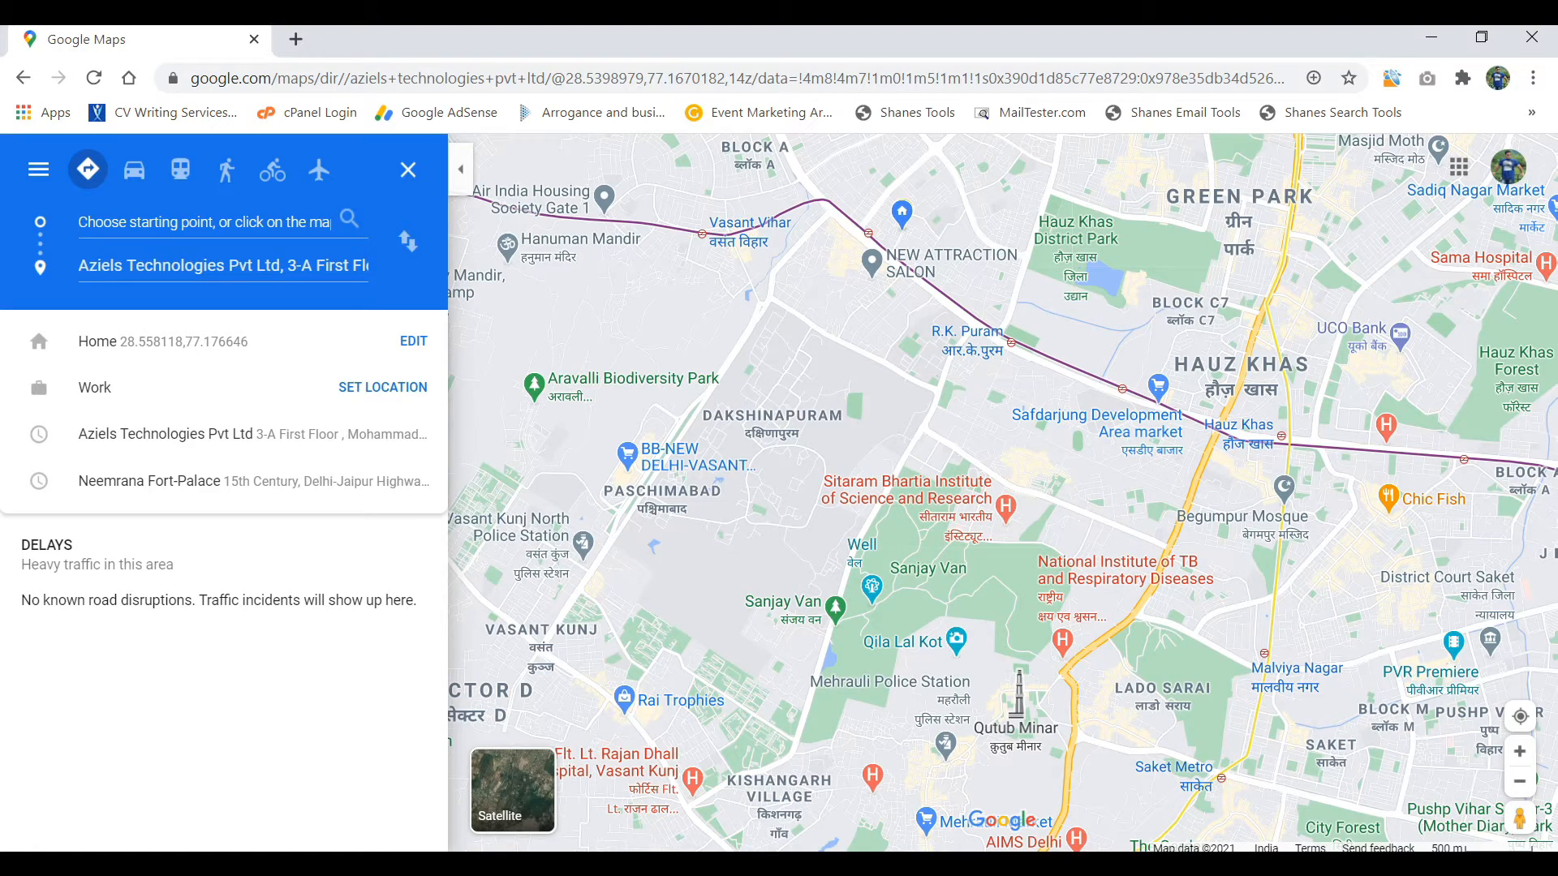
mouse_move(39, 169)
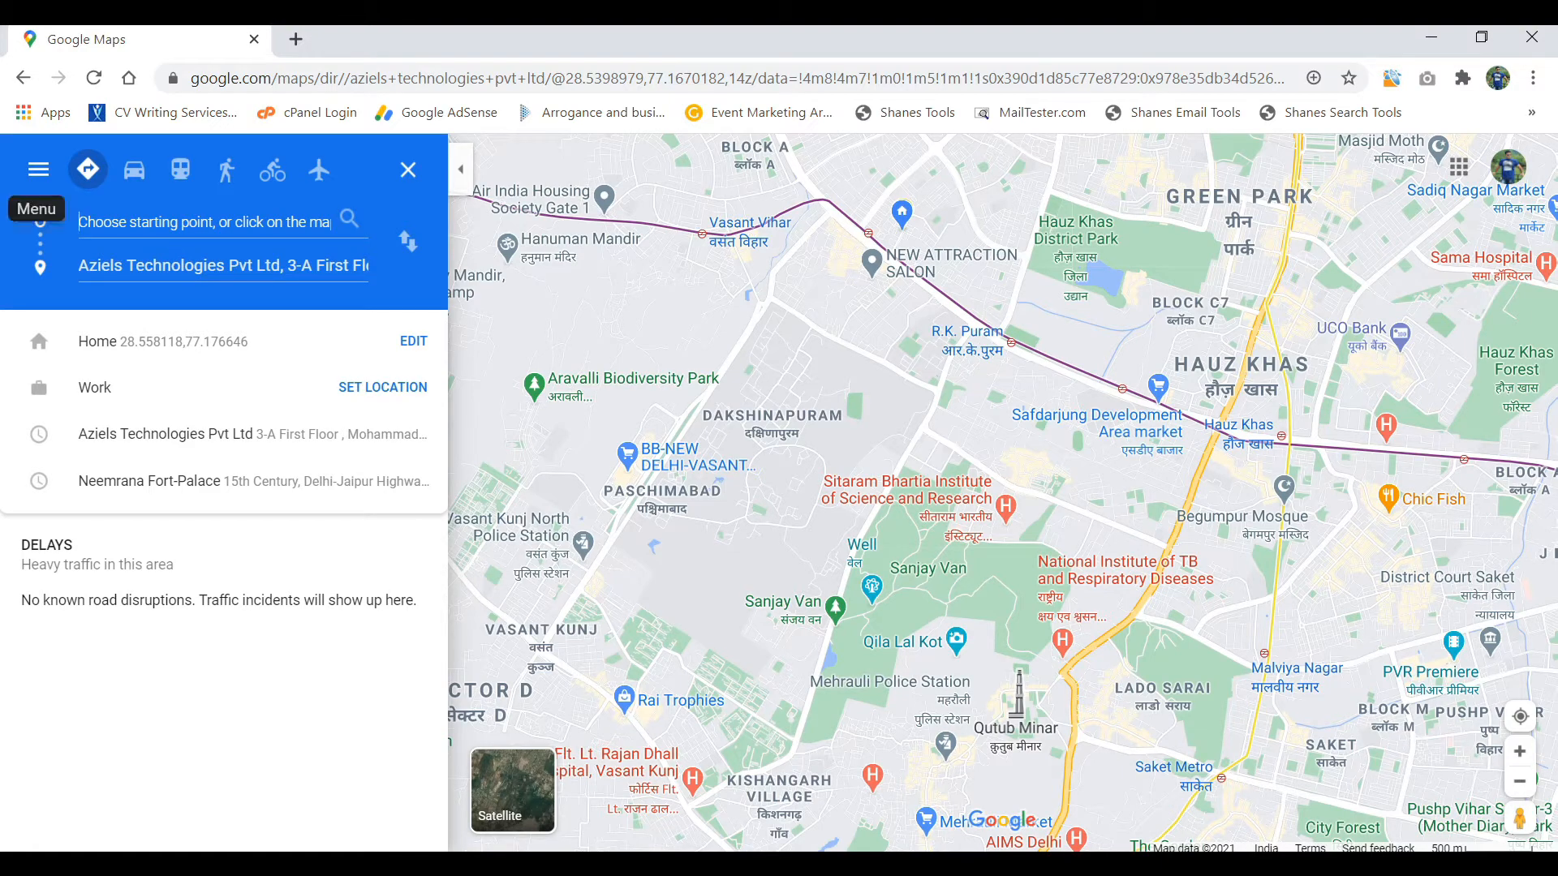
Step: Choose 'Share or embed map' from the Google Maps main menu
click(39, 170)
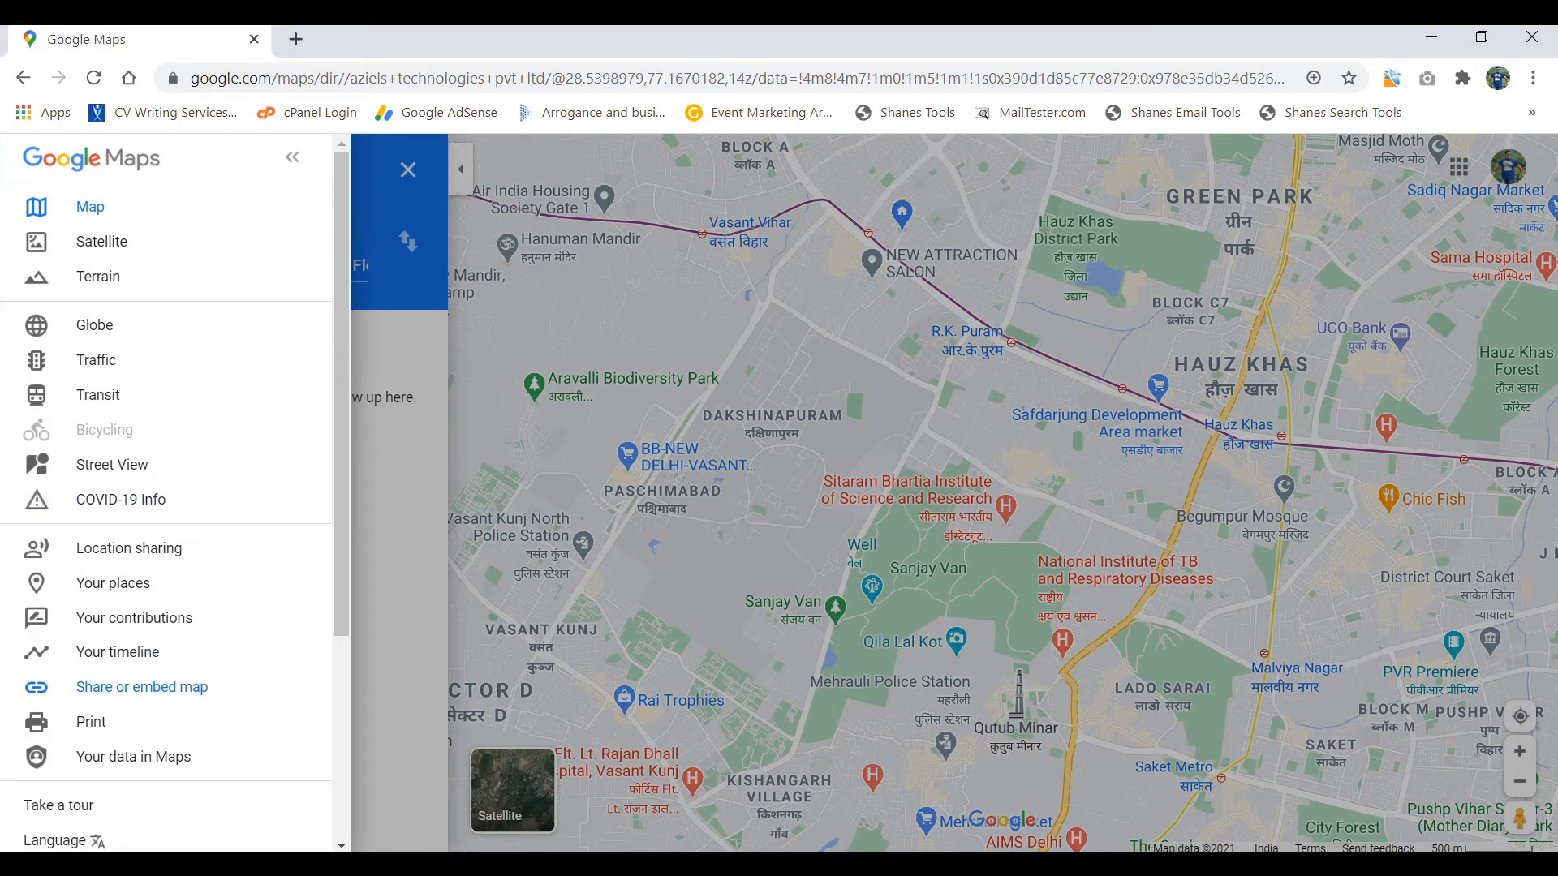
click(142, 686)
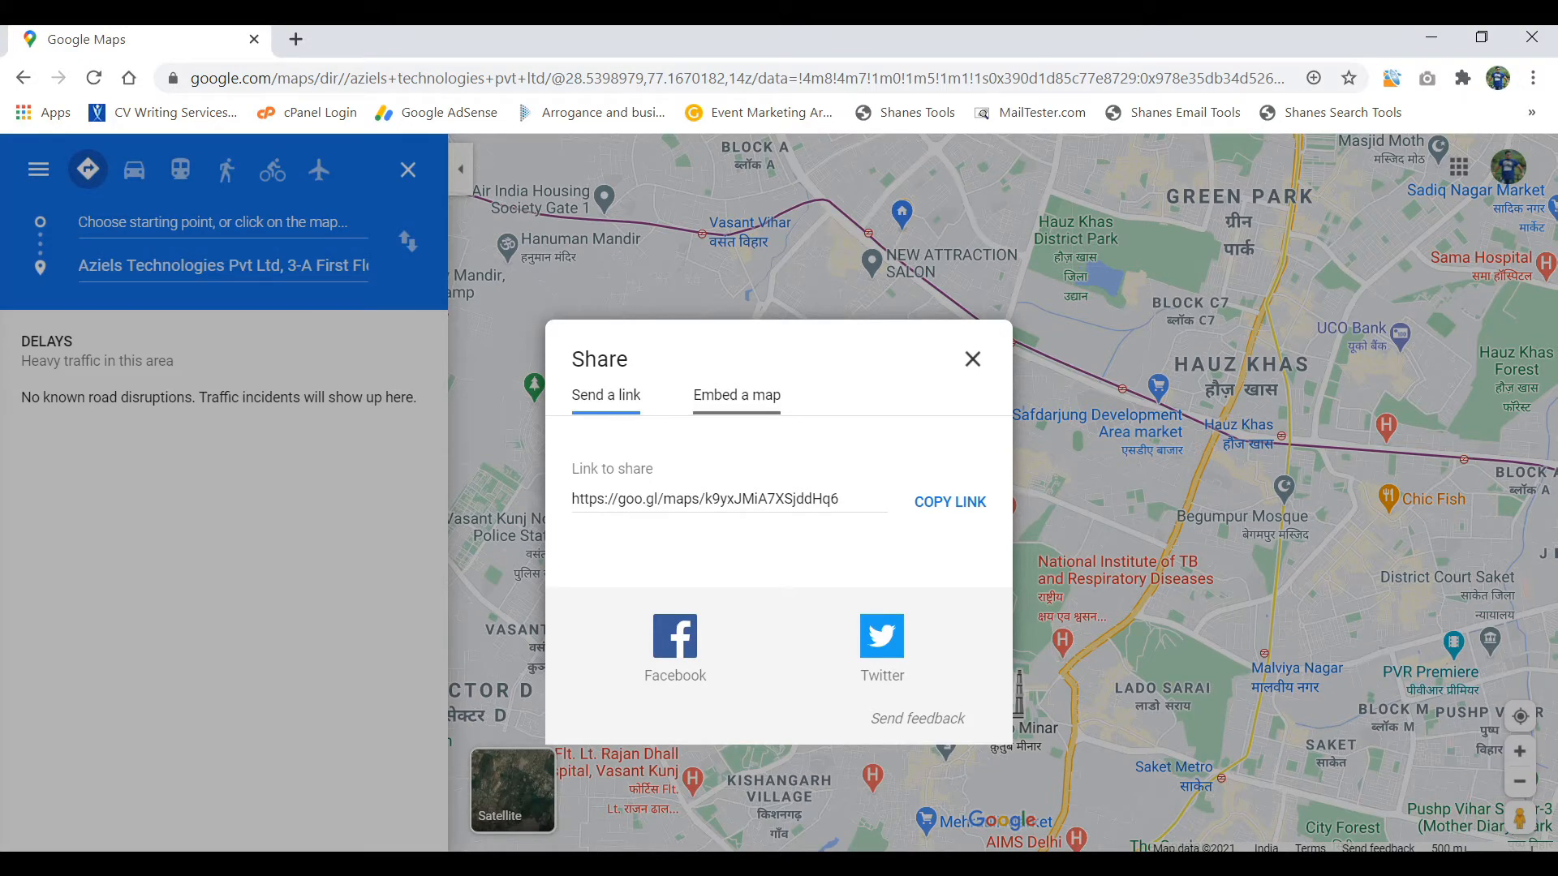
Step: Copy the HTML embed code for a 500×300 map from the 'Embed a map' tab
click(736, 395)
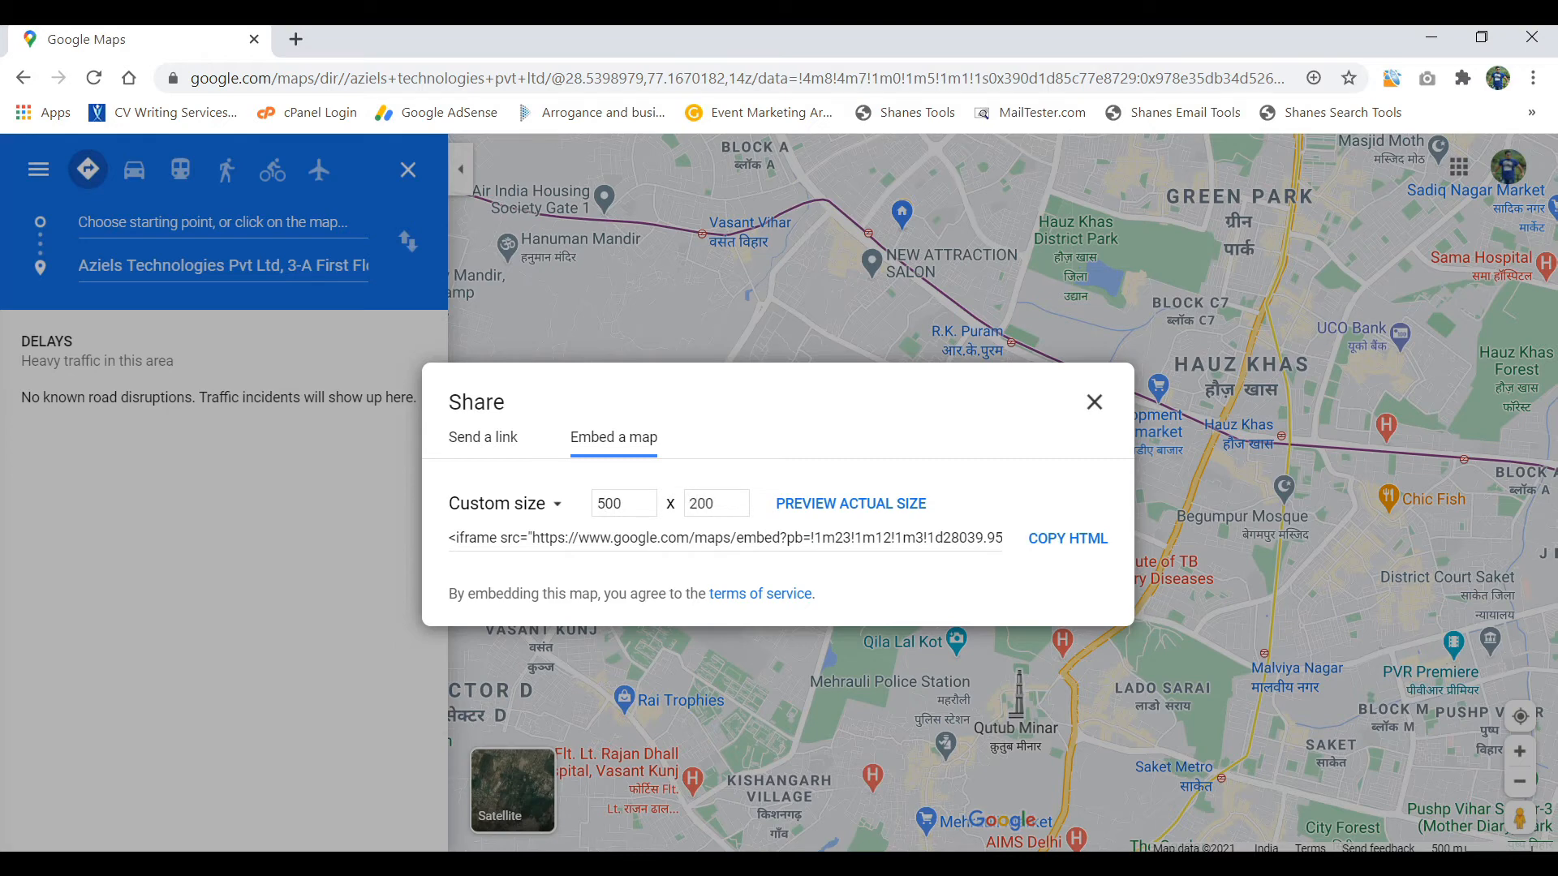
click(851, 503)
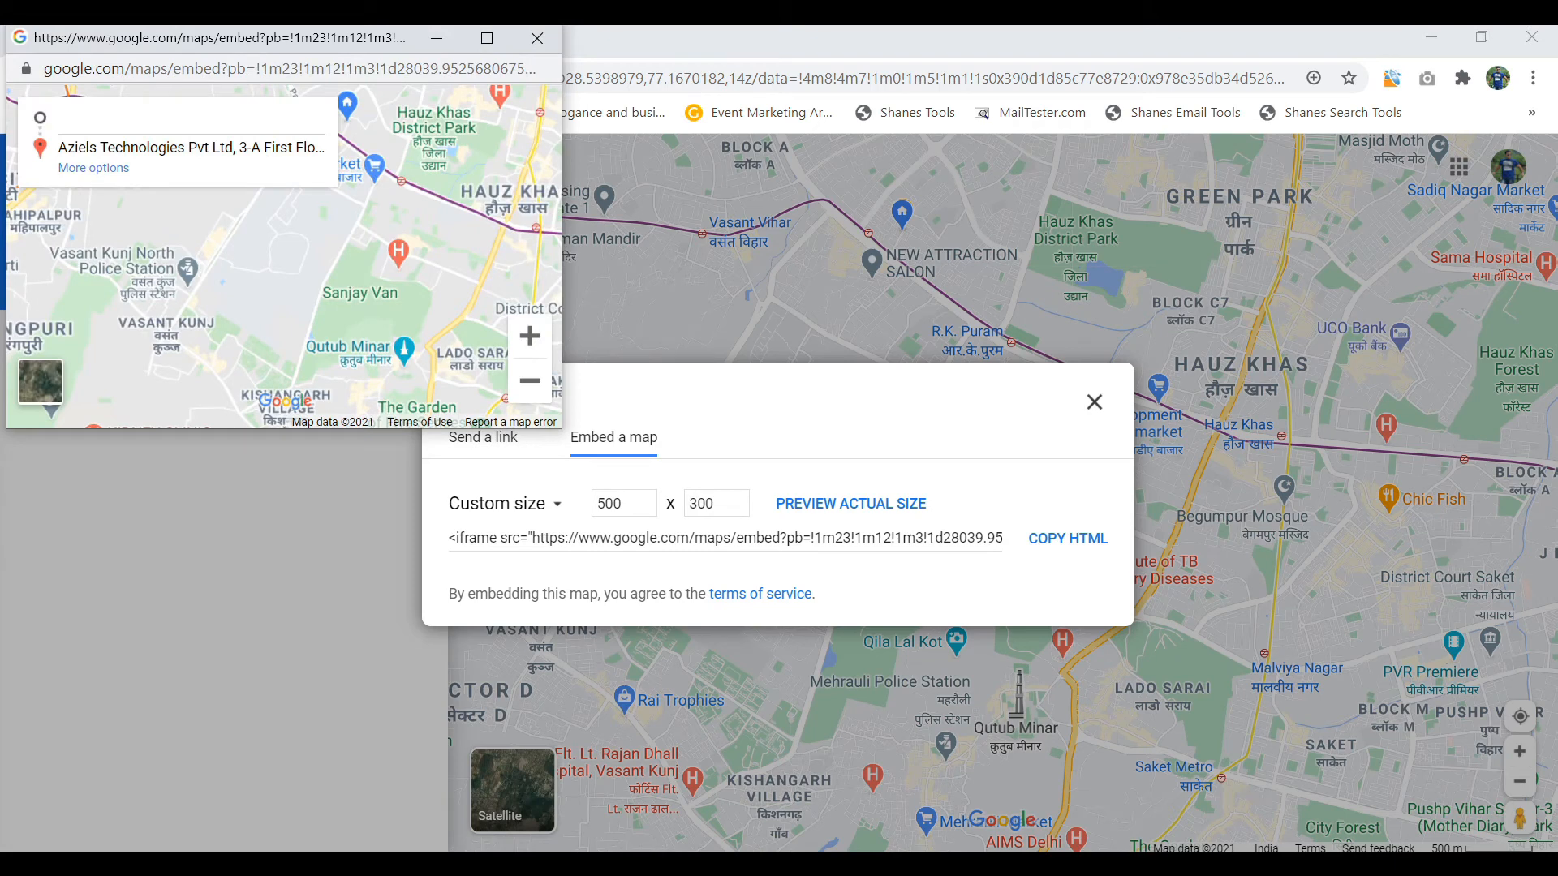
click(1066, 538)
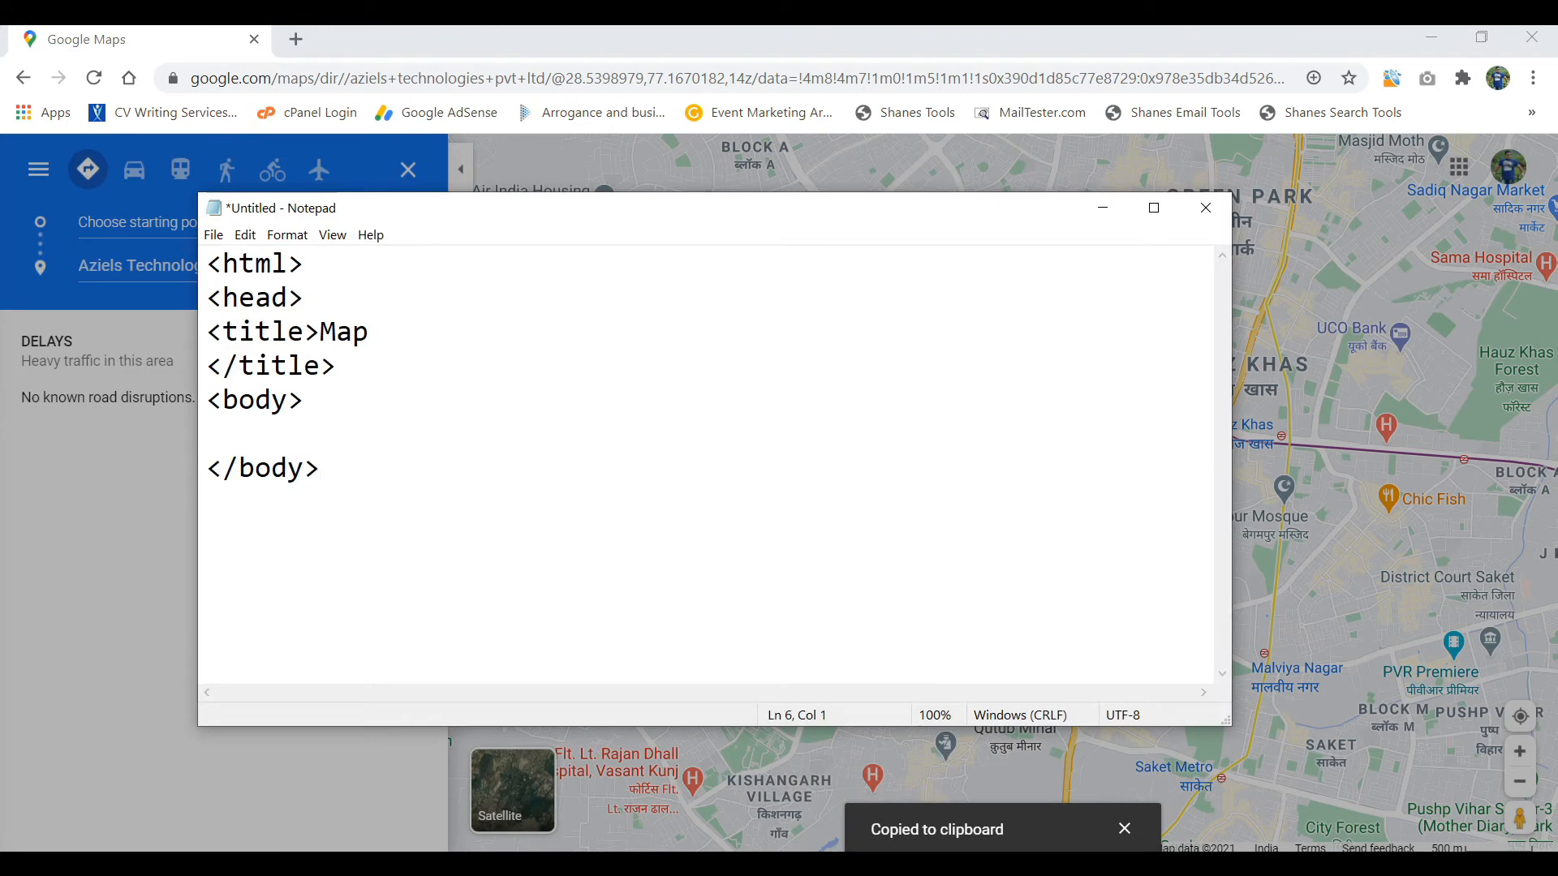
Step: Add an h1 heading reading 'Google Map' inside the page body
text(<h)
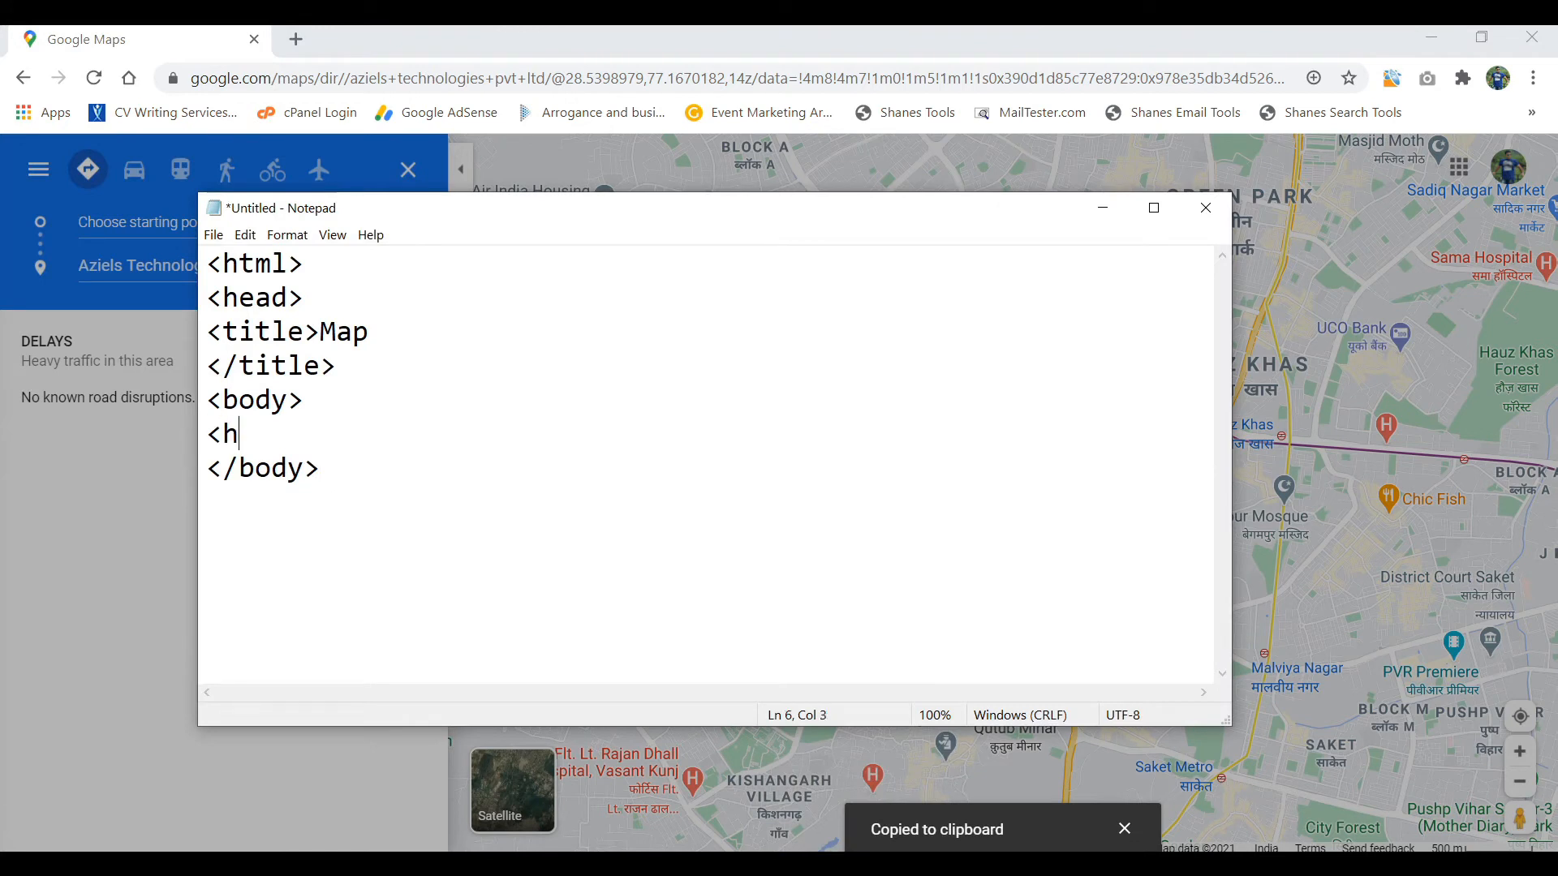
text(1>)
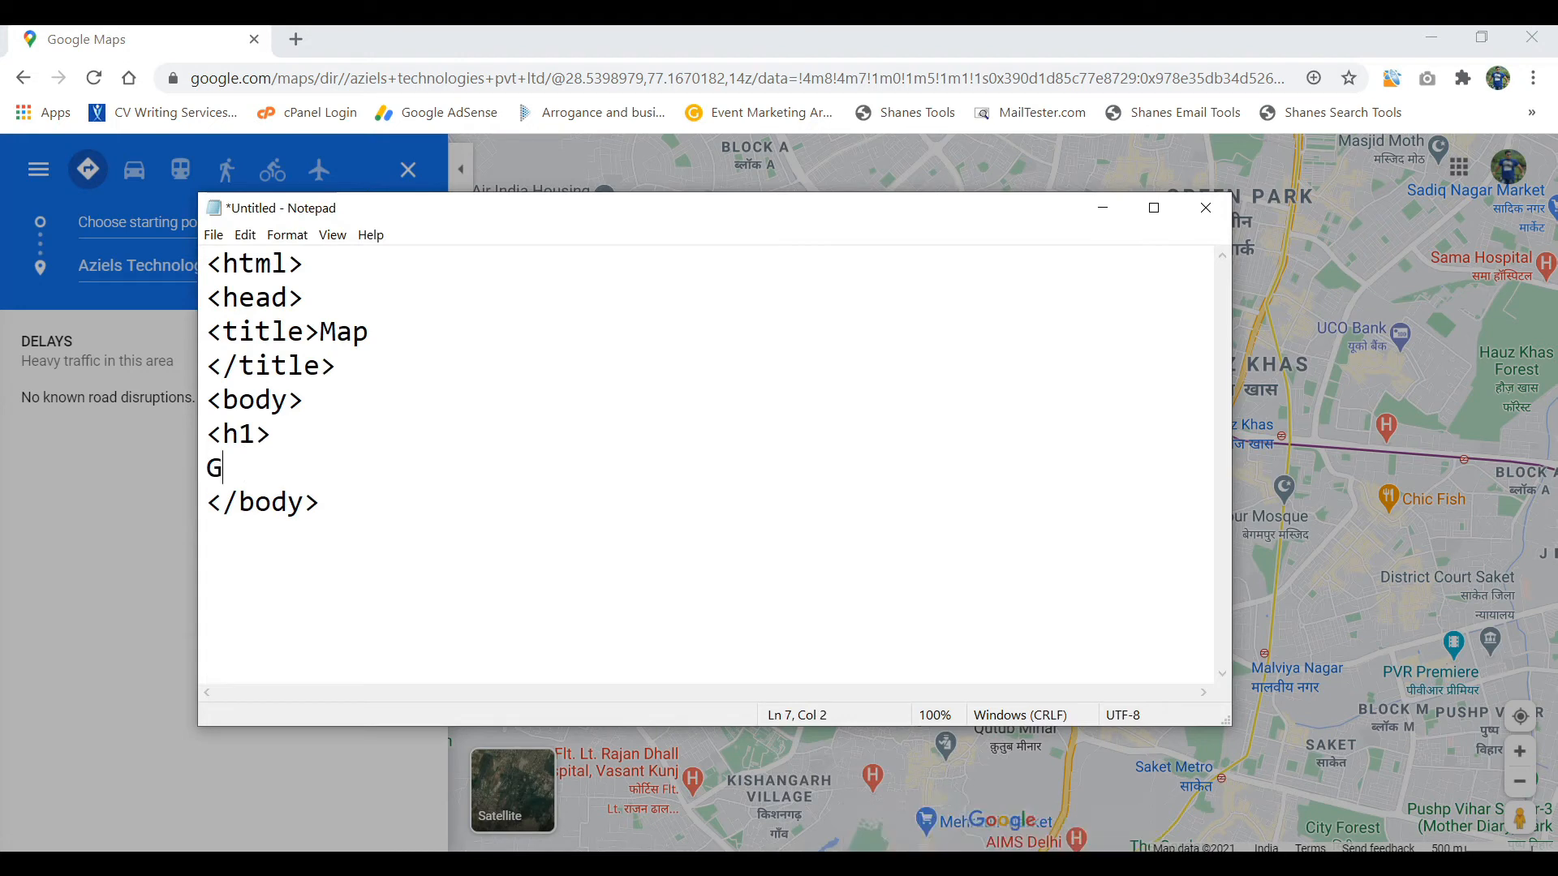
text(oogle Map)
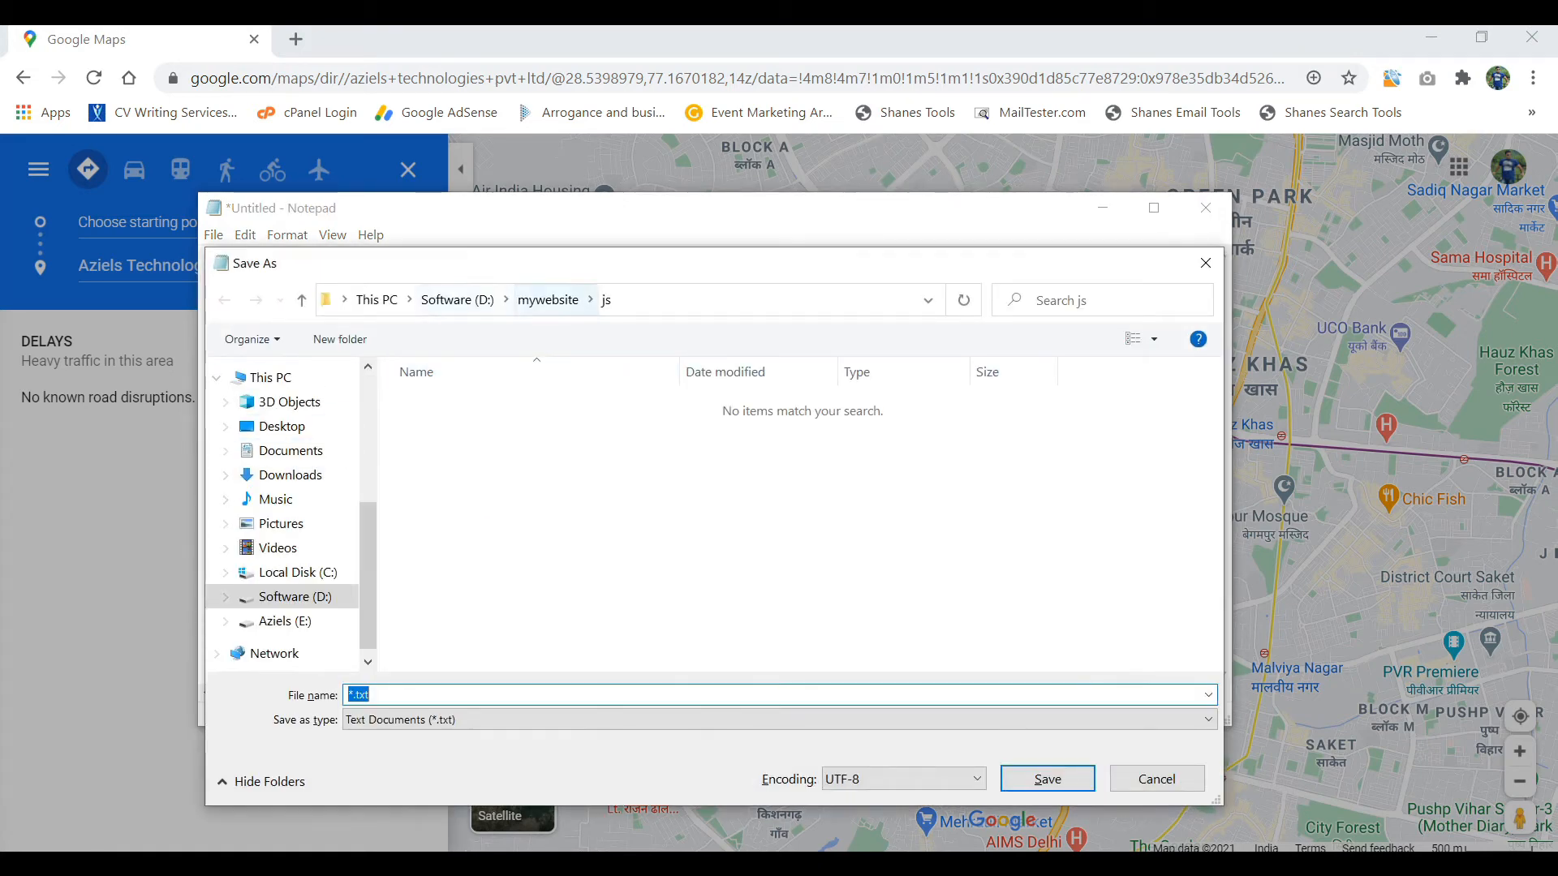
Step: Save the page as index.html in a new emd folder on Software (D:)
click(548, 299)
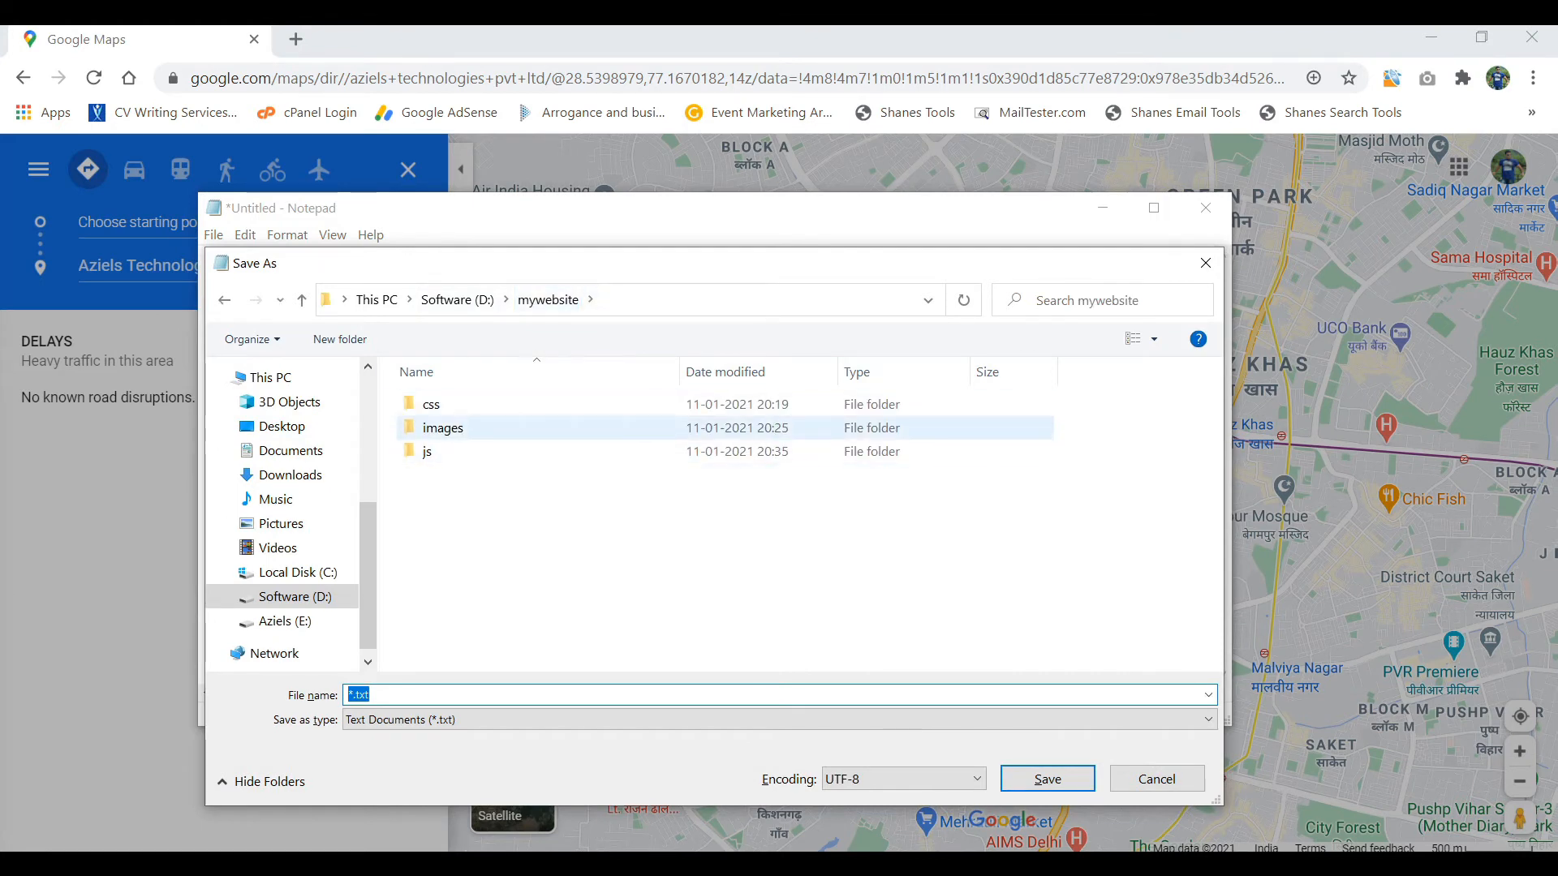
click(456, 299)
text(em)
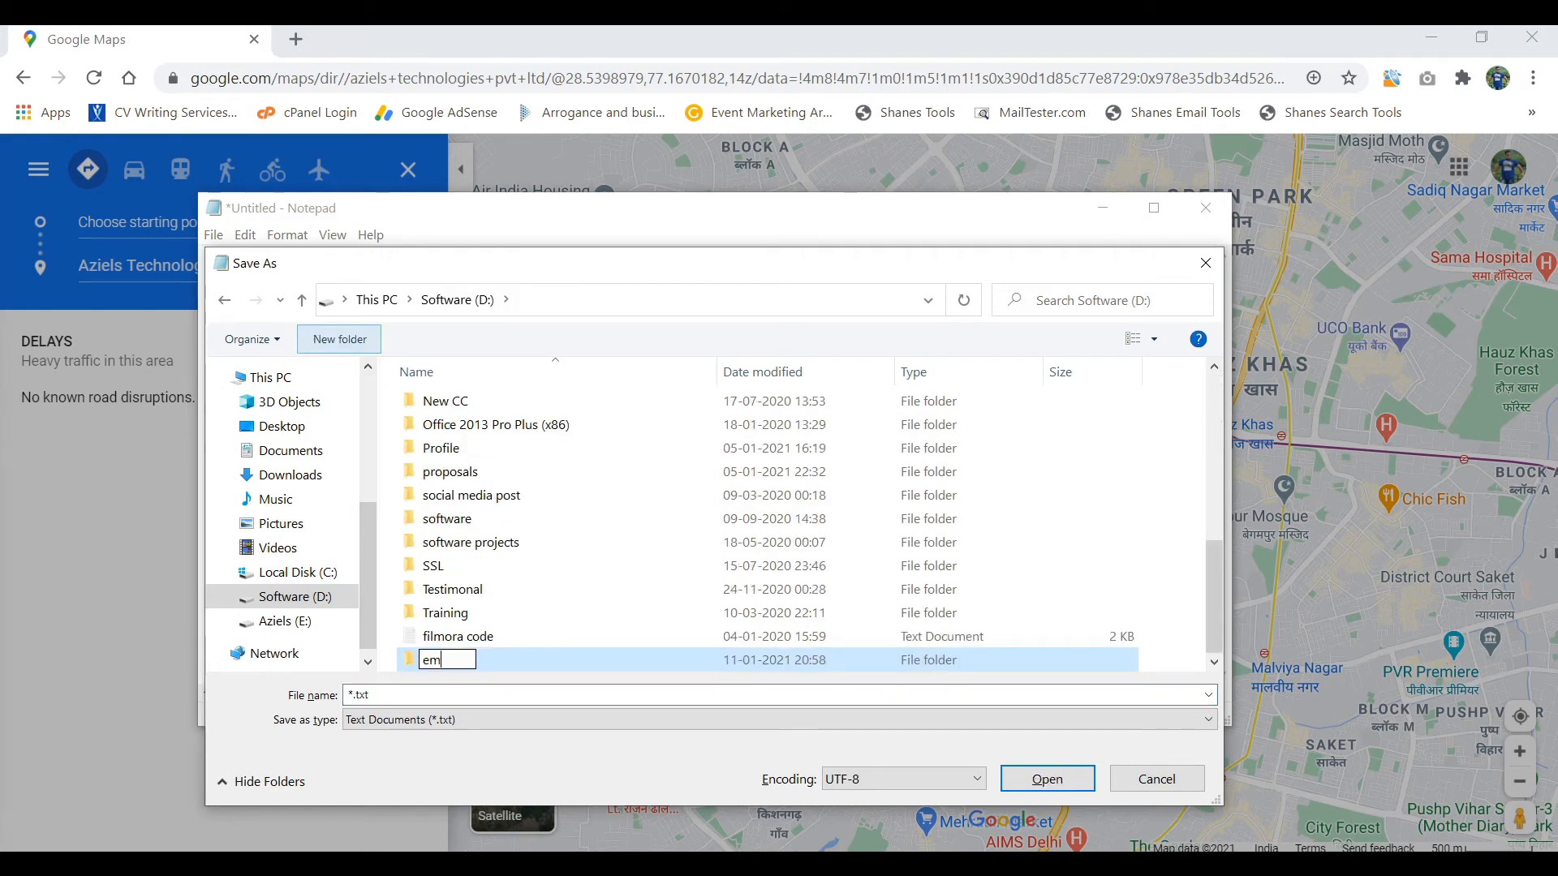
text(d)
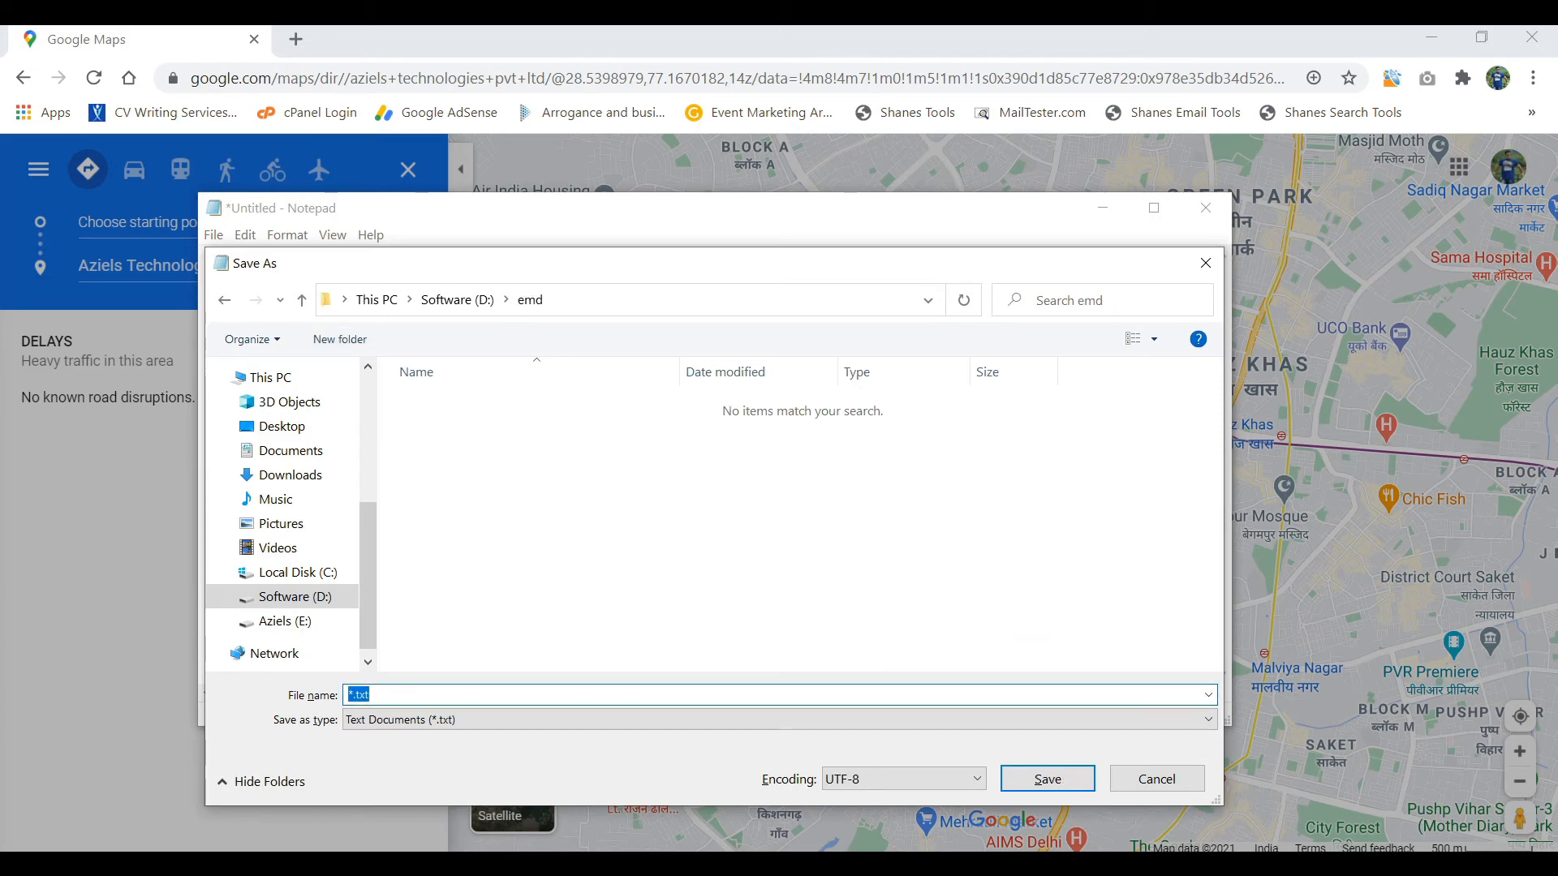
text(index.htm)
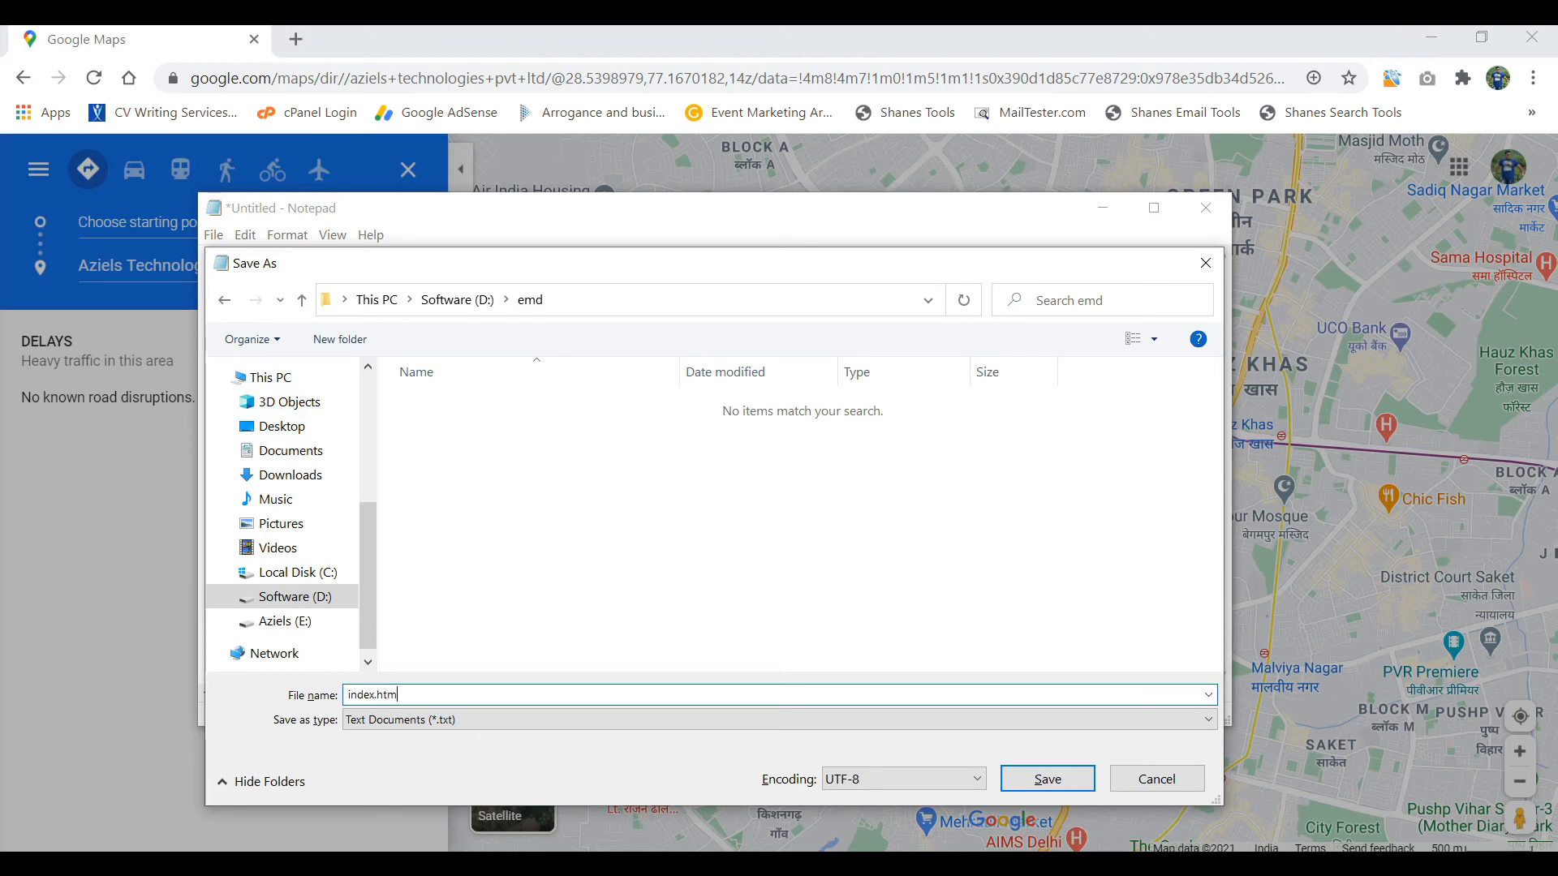
click(1047, 779)
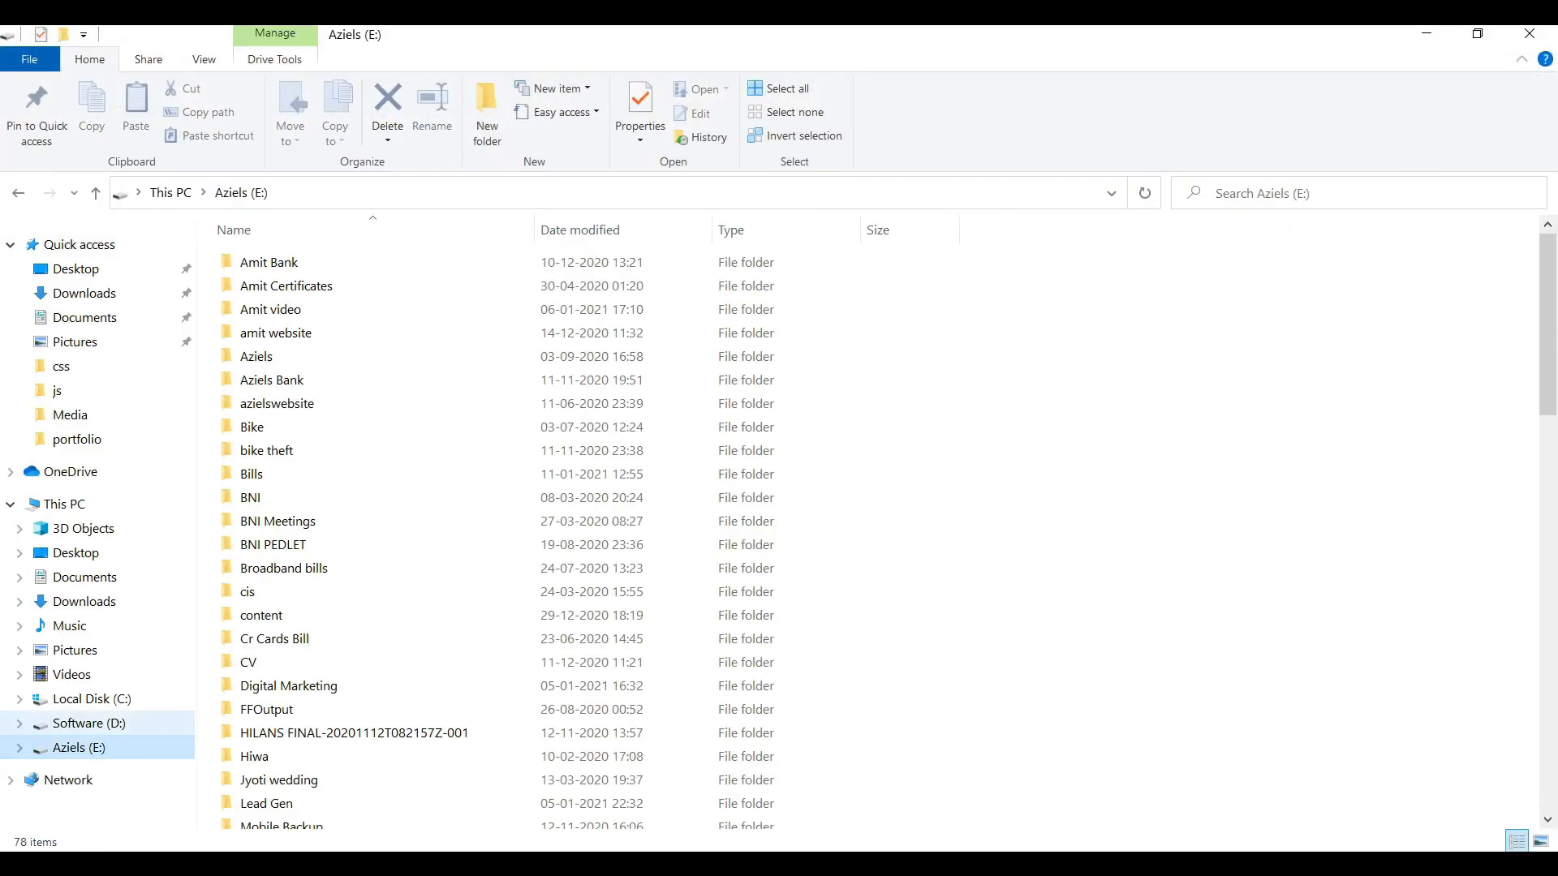
Step: Open index.html from the D:\emd folder in the browser
click(83, 723)
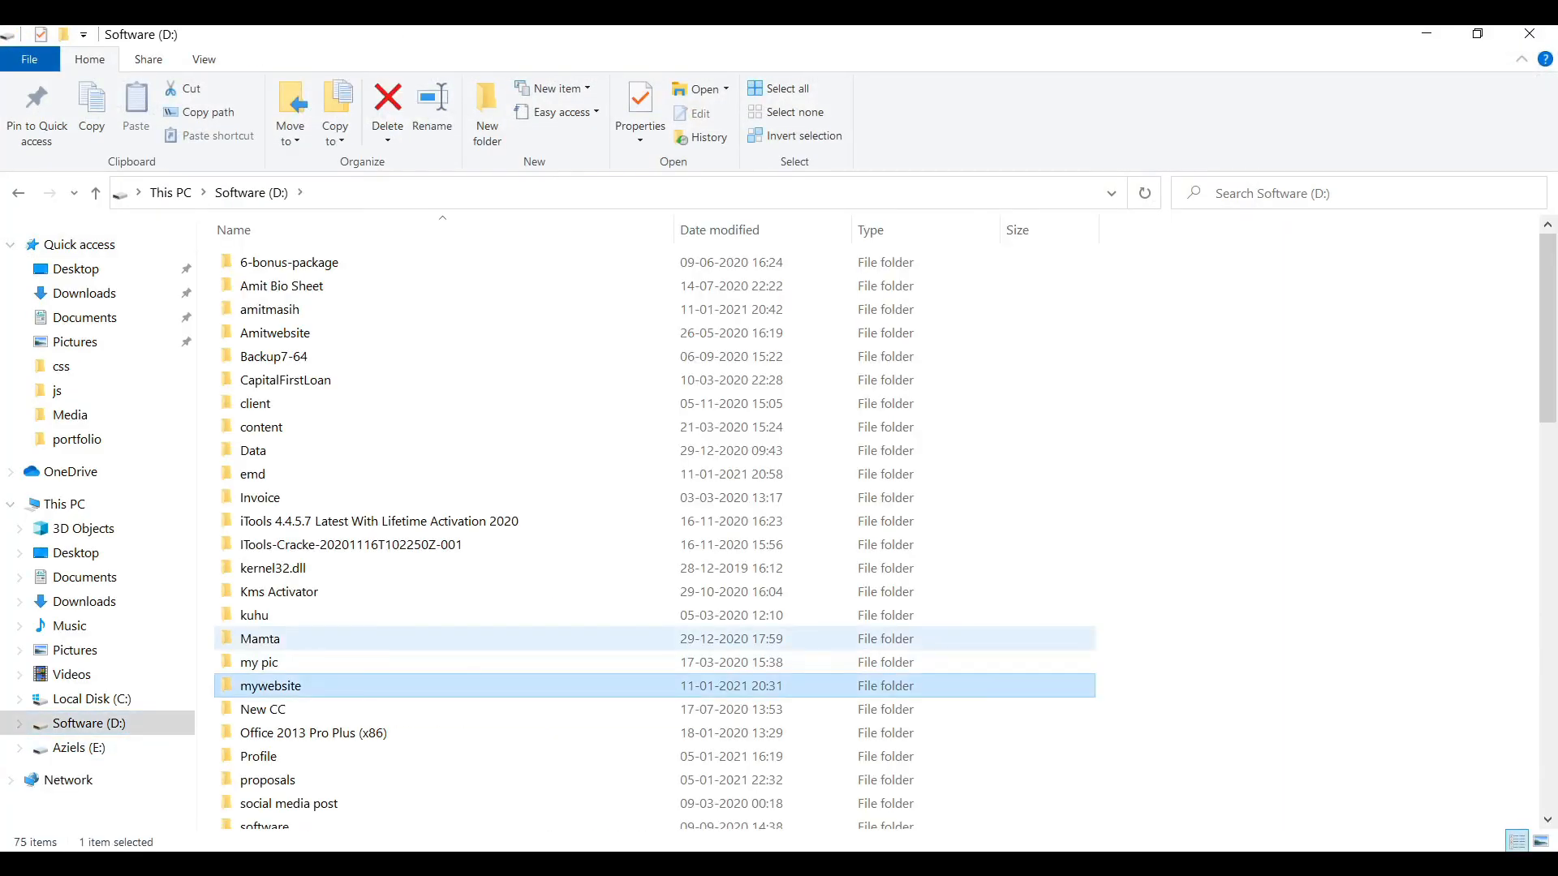
double_click(252, 473)
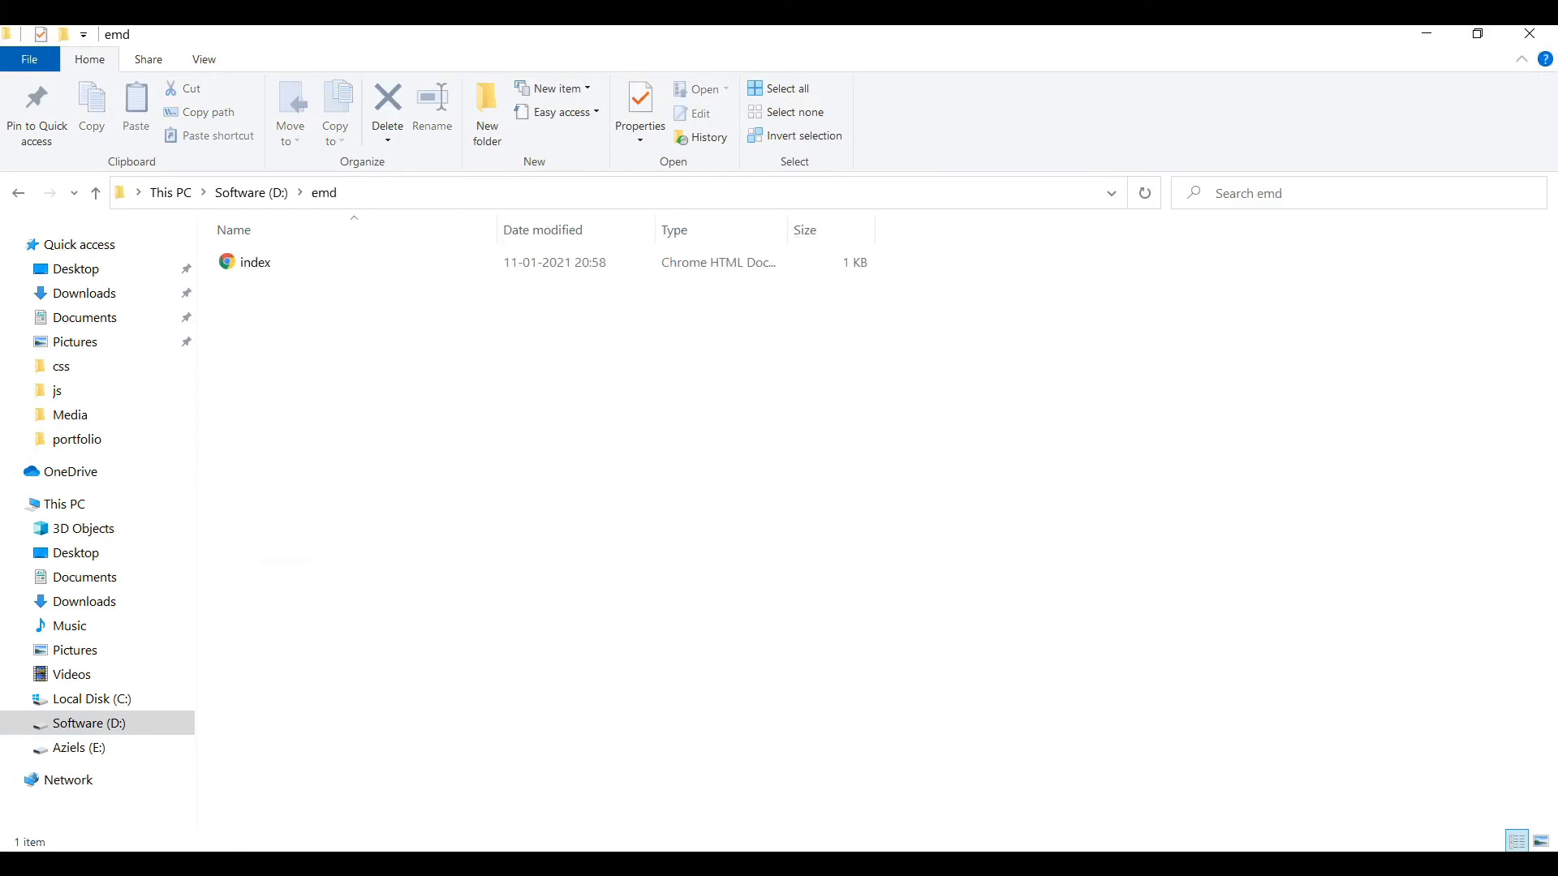
double_click(255, 262)
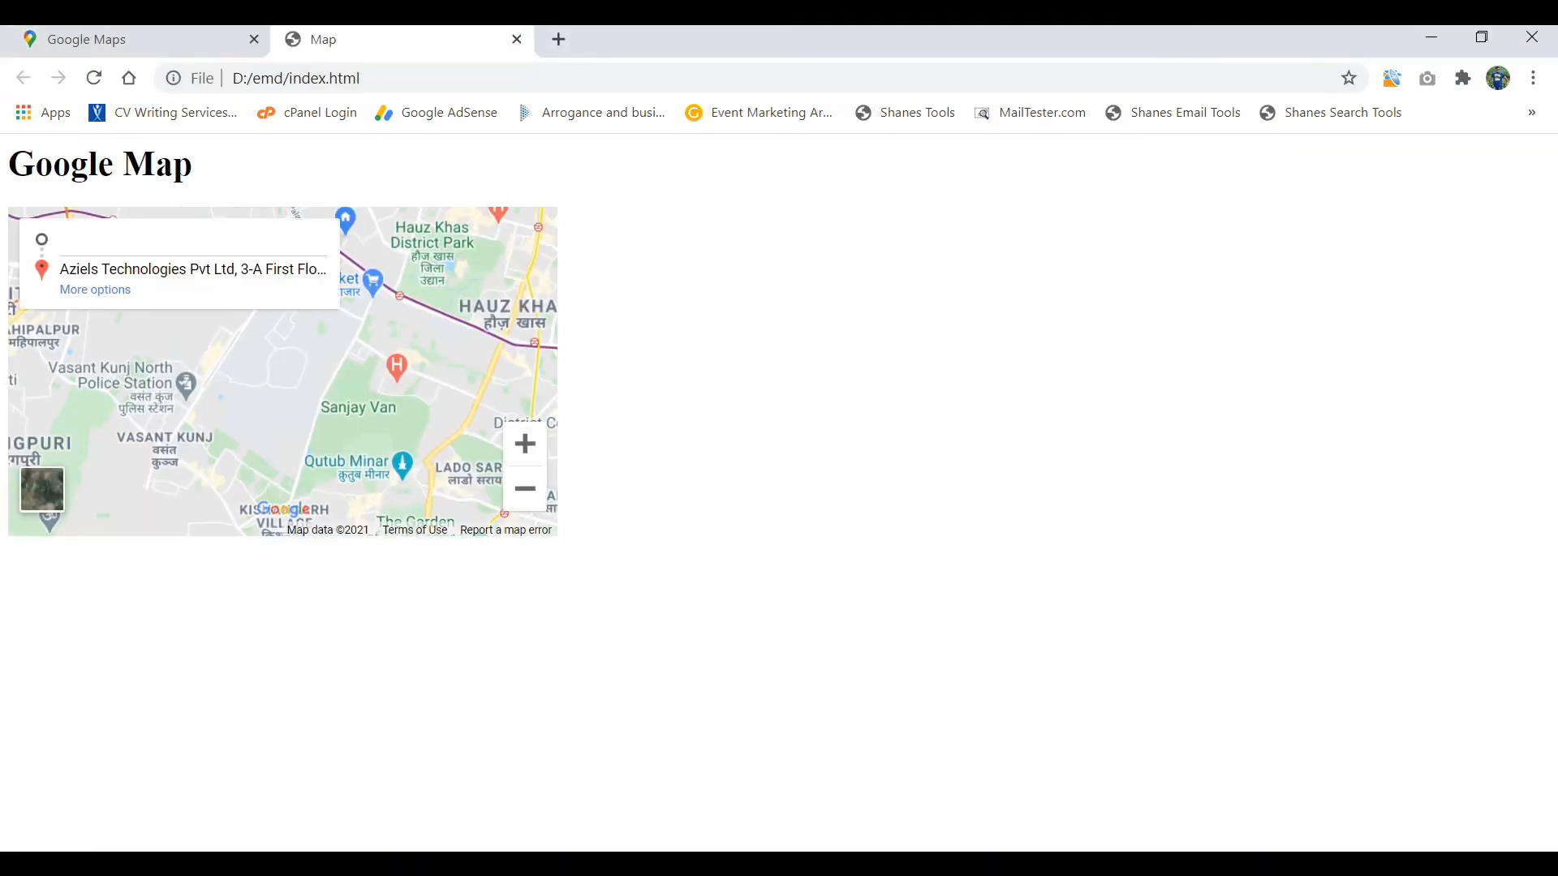